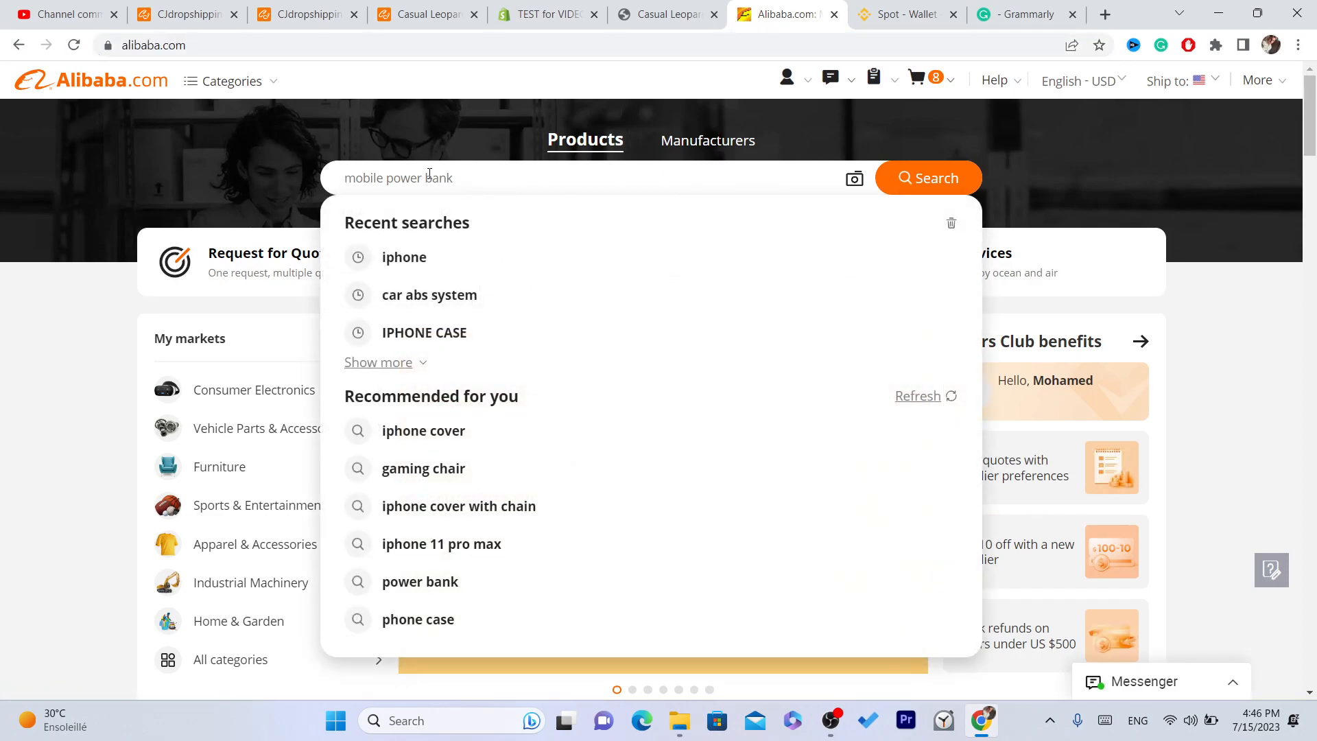
Search Alibaba for "iphone case"
text(iphone case)
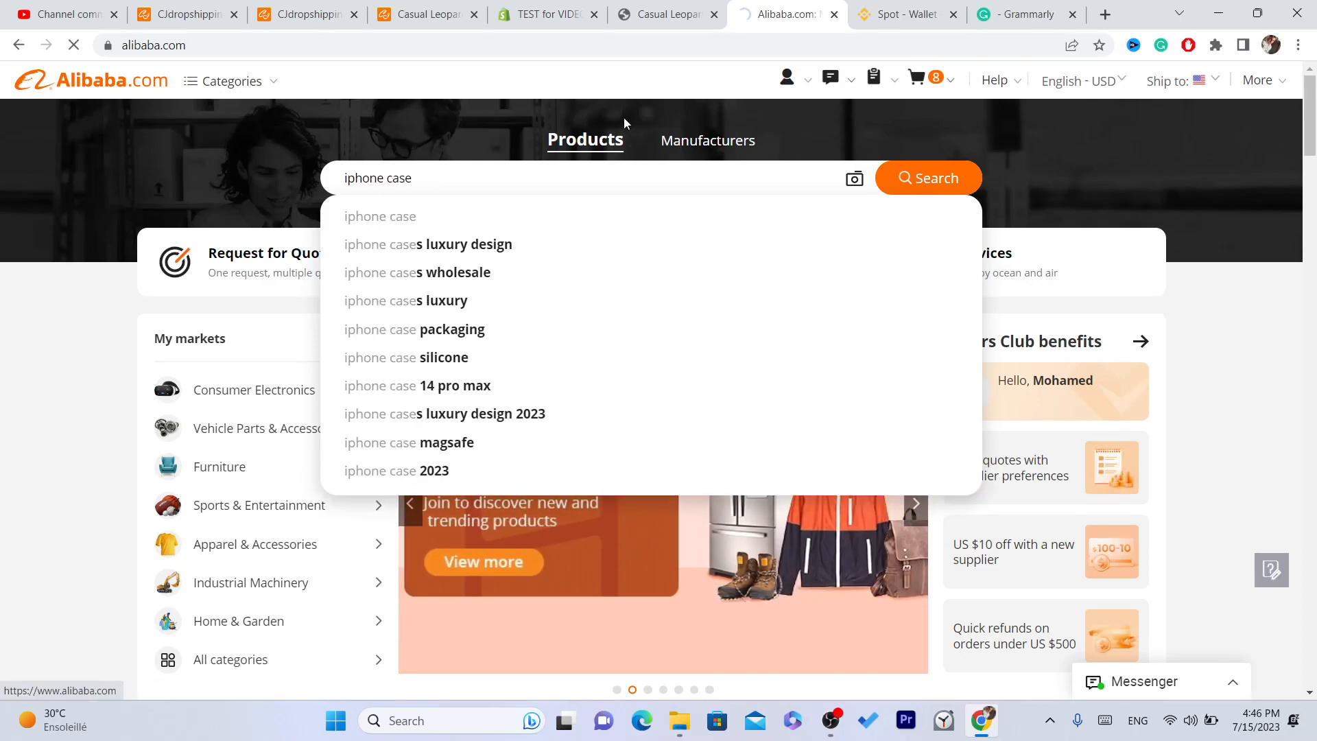
click(927, 177)
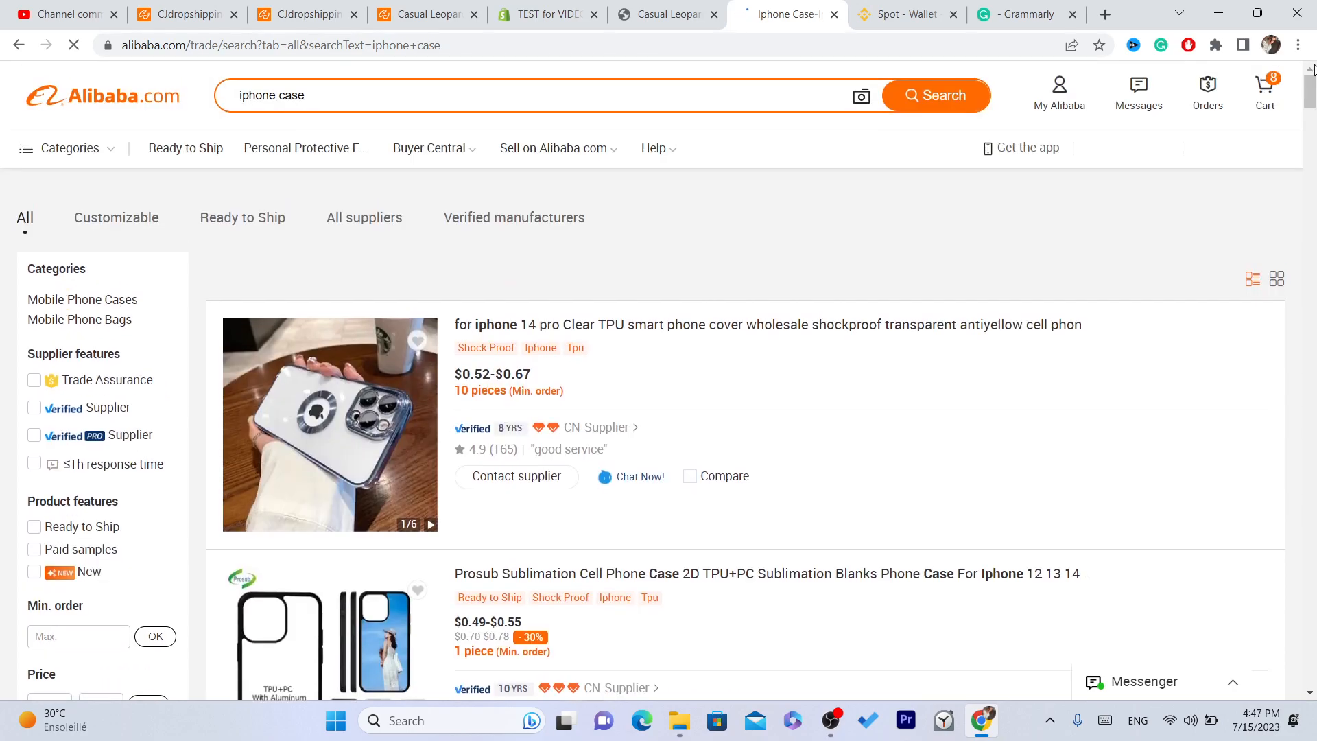
Filter the iphone case results to Ready to Ship and enter a minimum order of 1
scroll(down, 3)
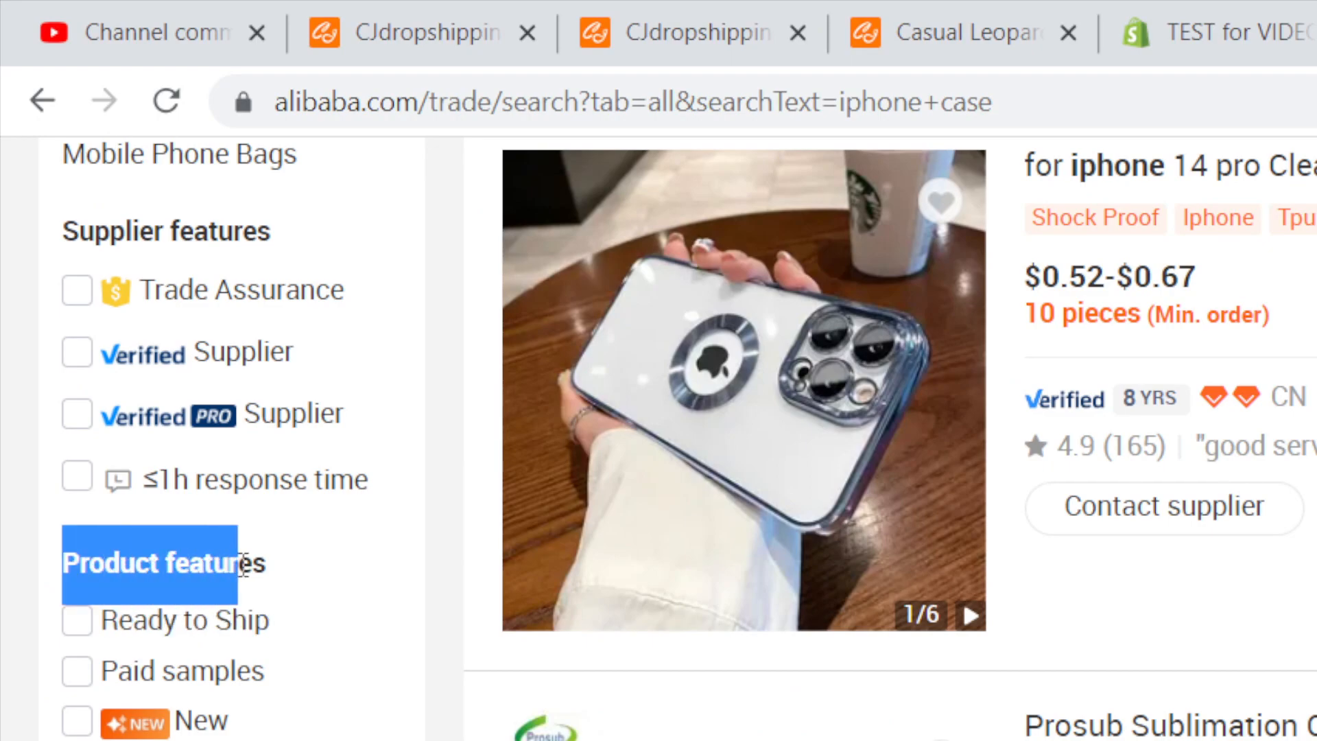
mouse_move(78, 617)
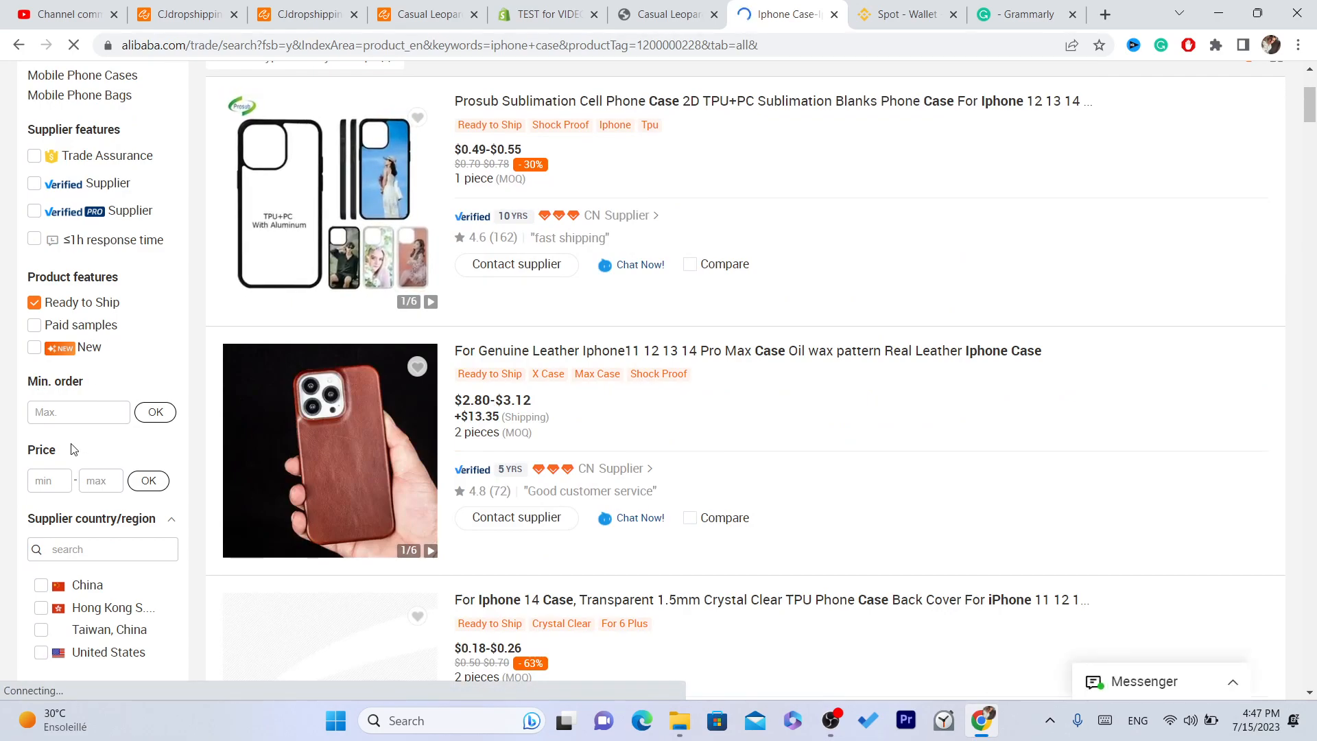
click(78, 412)
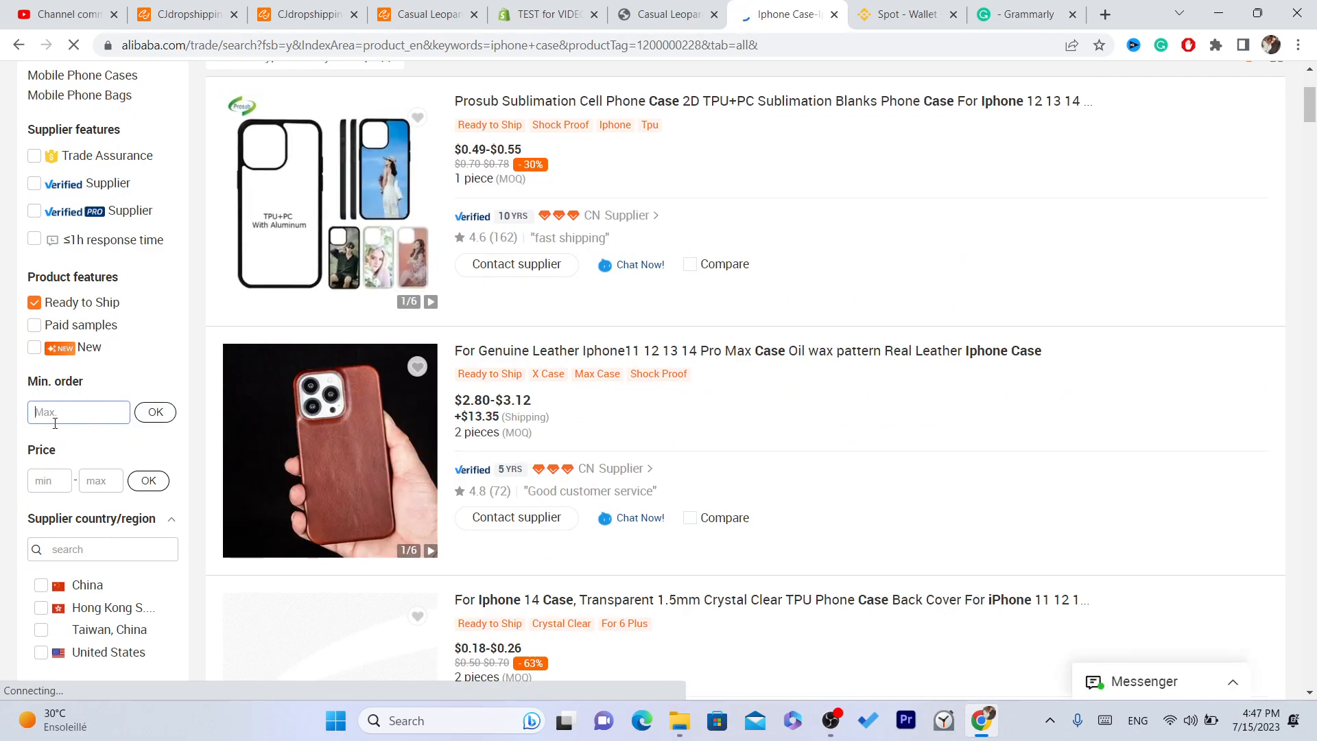
text(1)
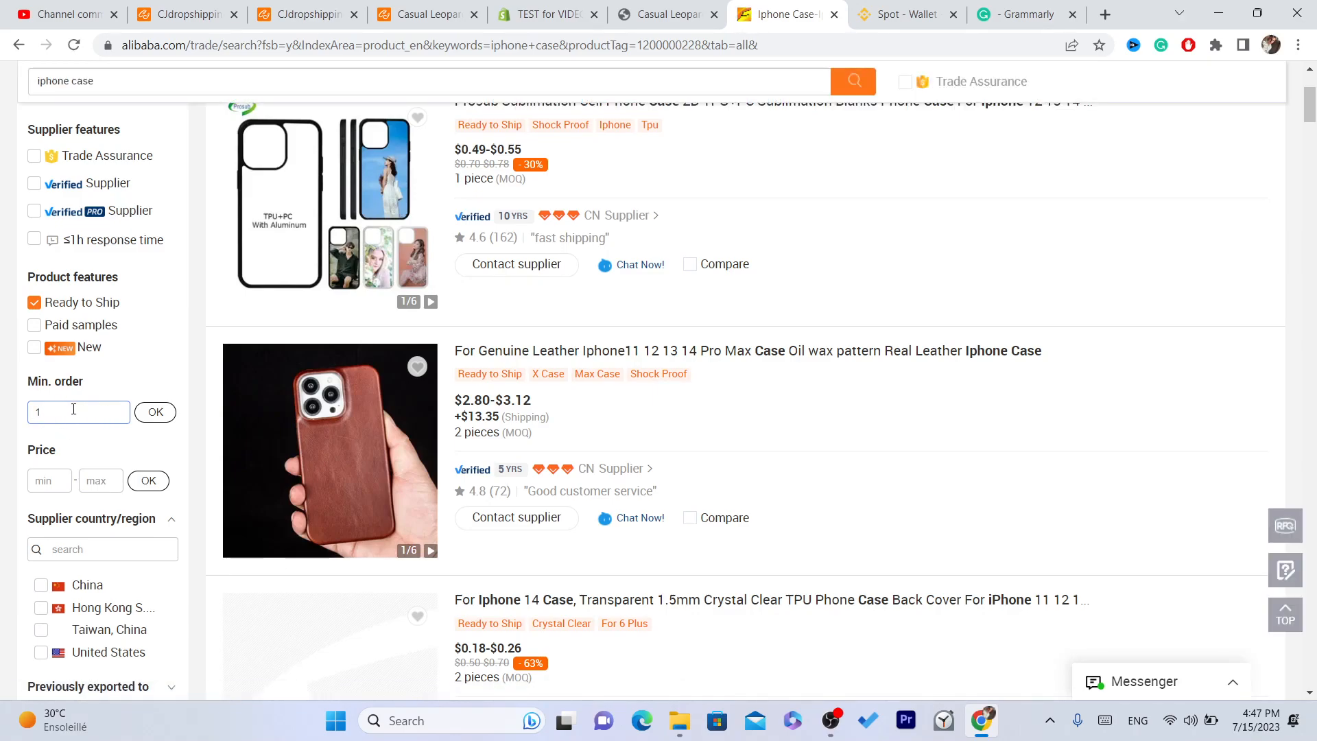
click(49, 480)
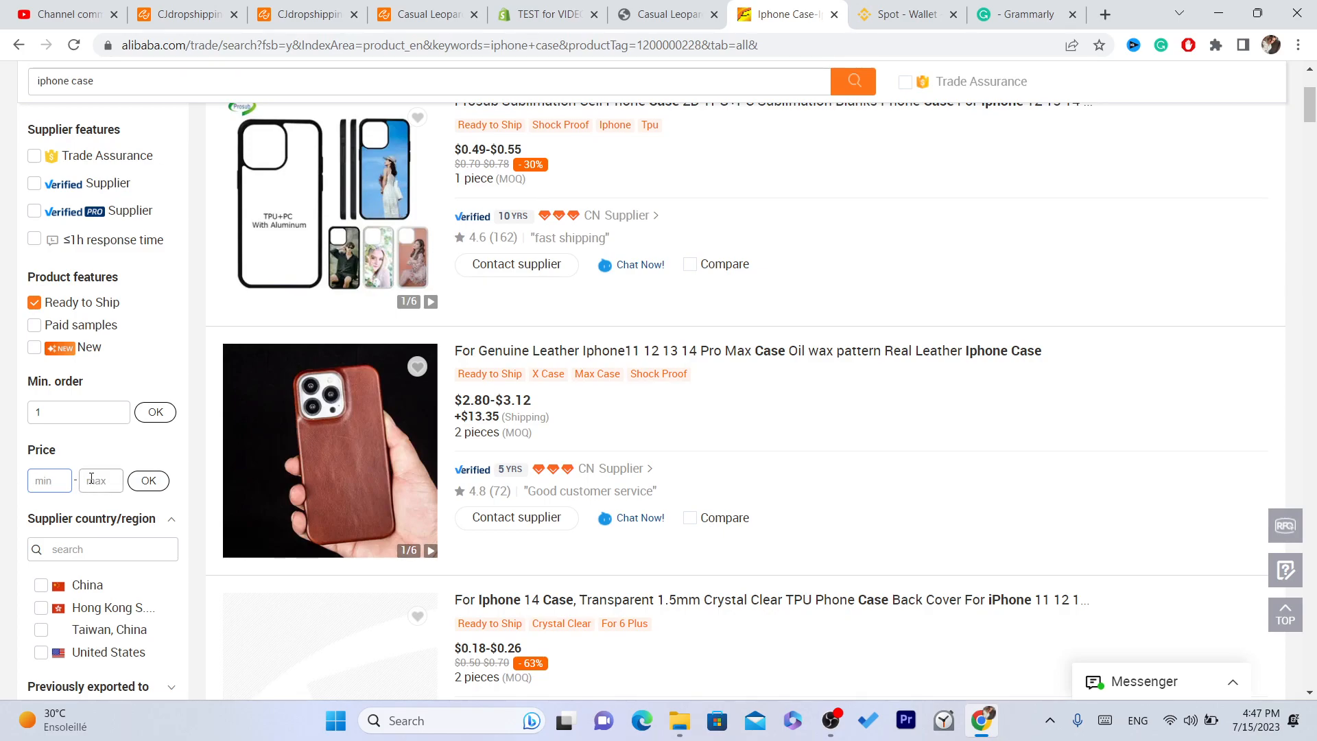
click(100, 480)
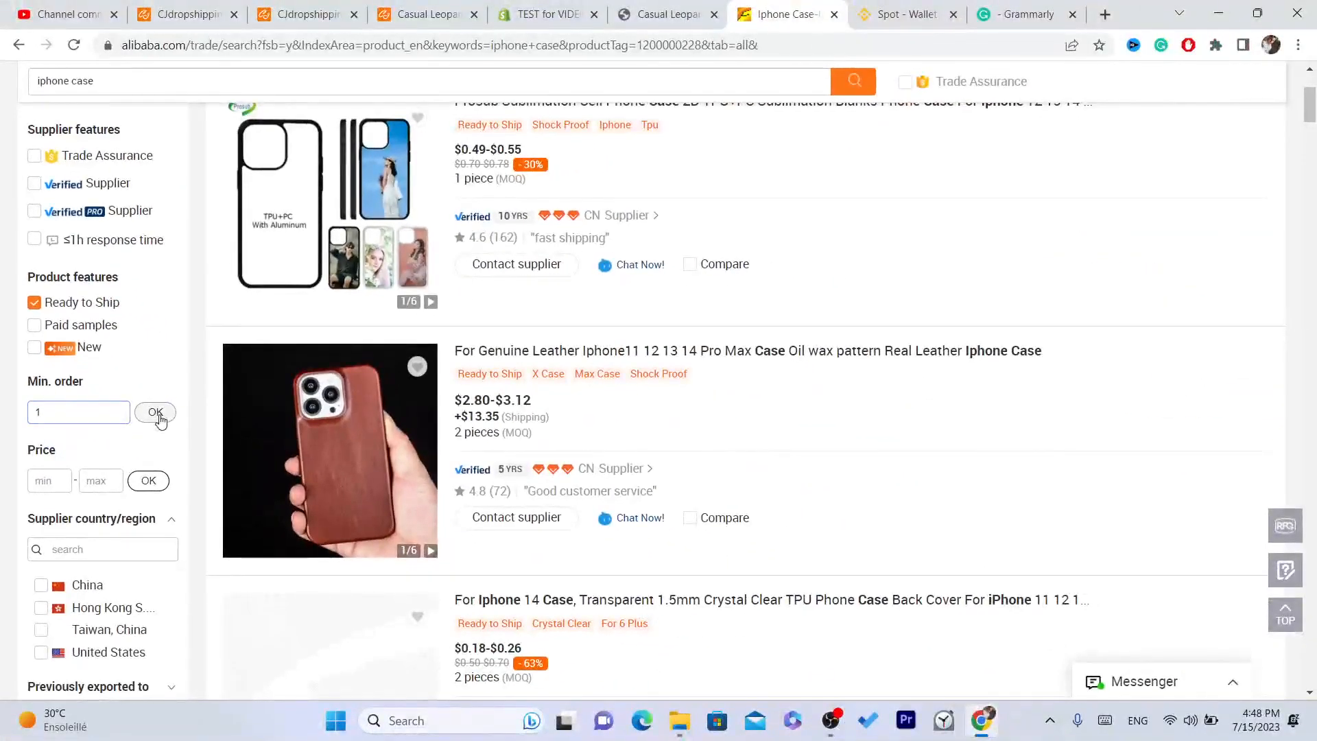
Apply the minimum order of 1 and scroll through the filtered results
click(155, 411)
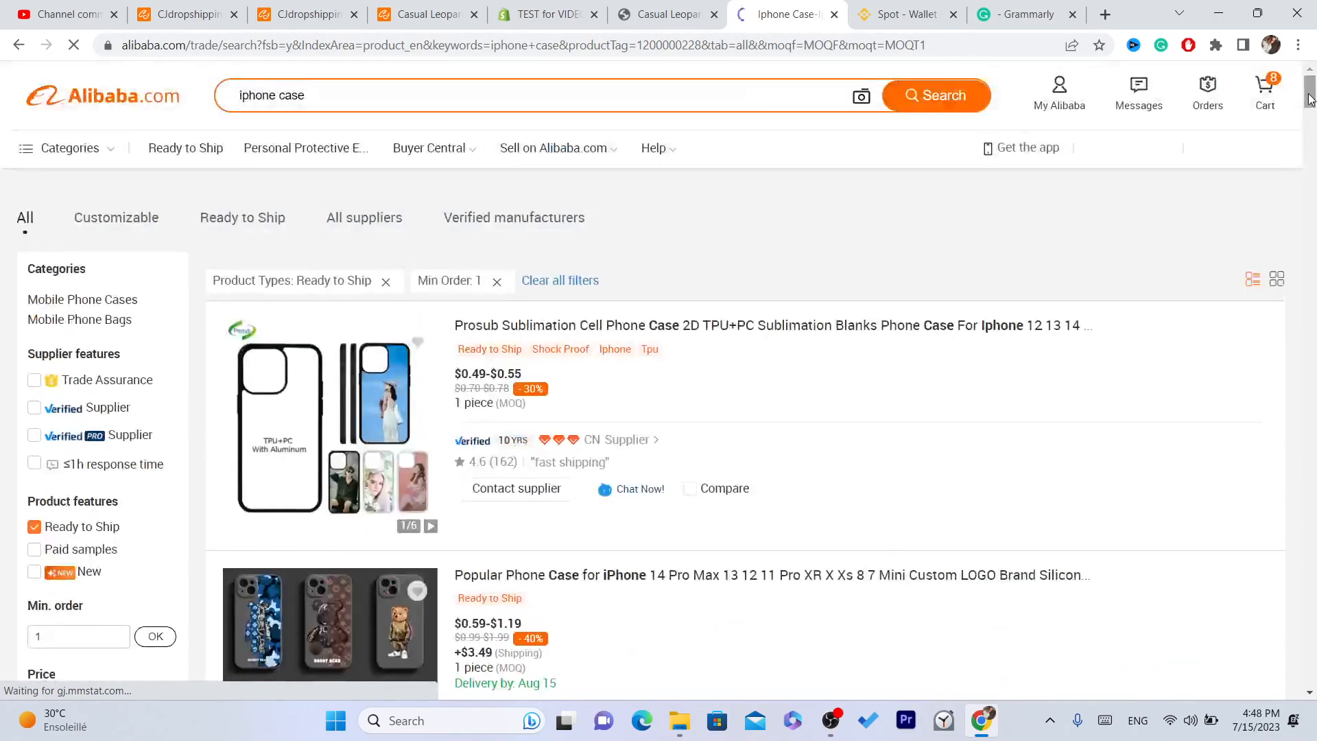
scroll(down, 3)
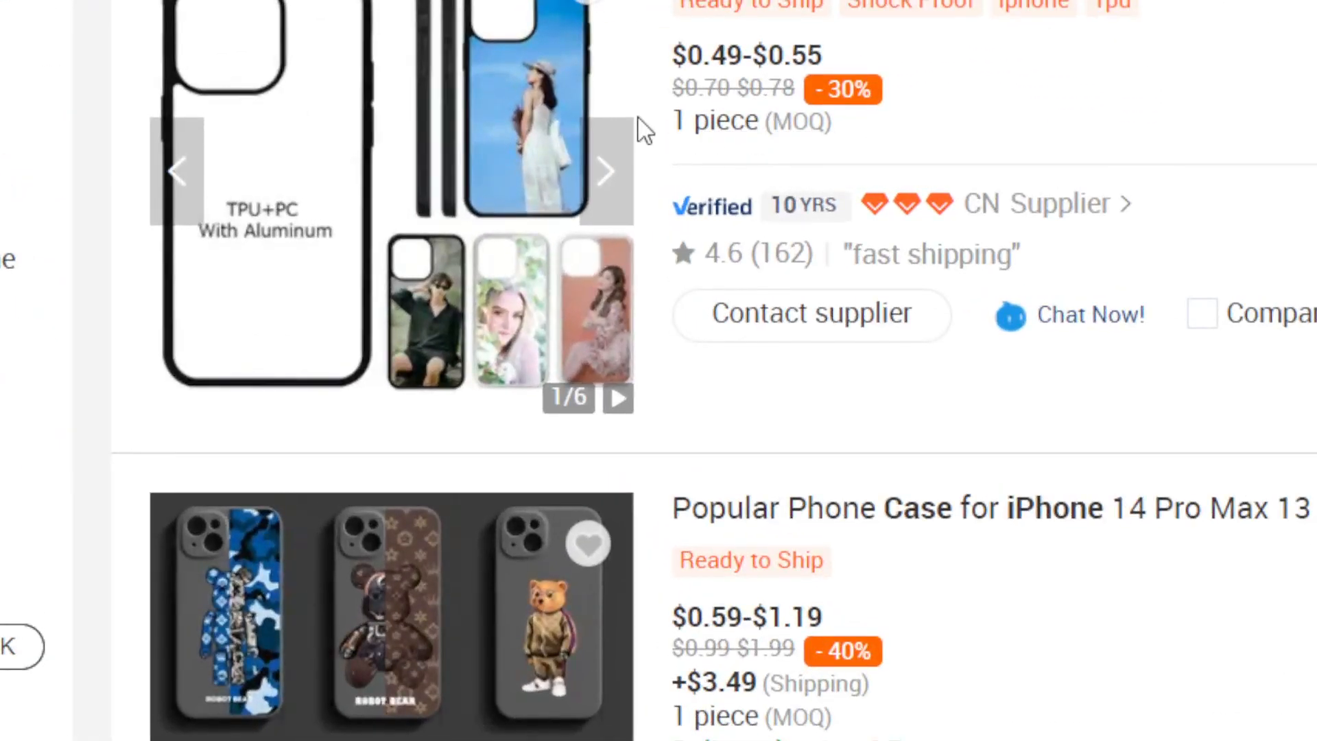
scroll(down, 3)
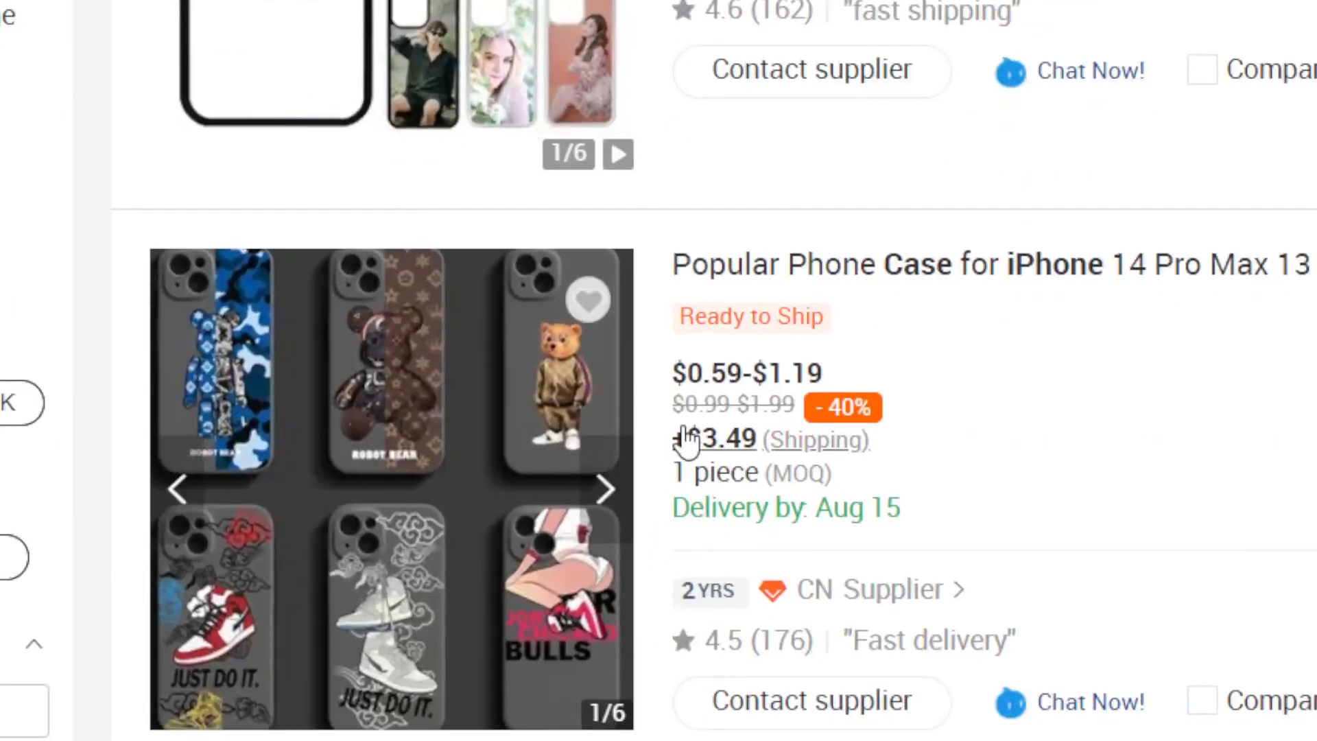
scroll(down, 3)
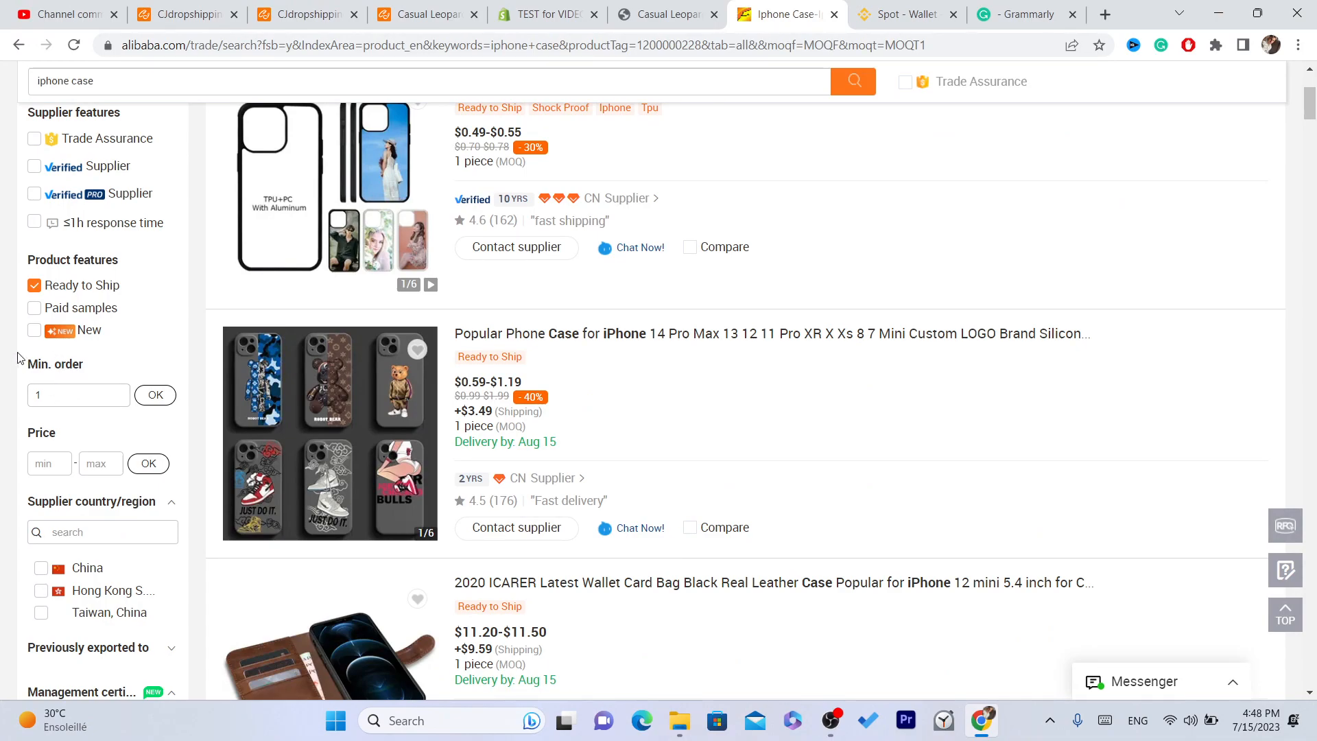
mouse_move(30, 360)
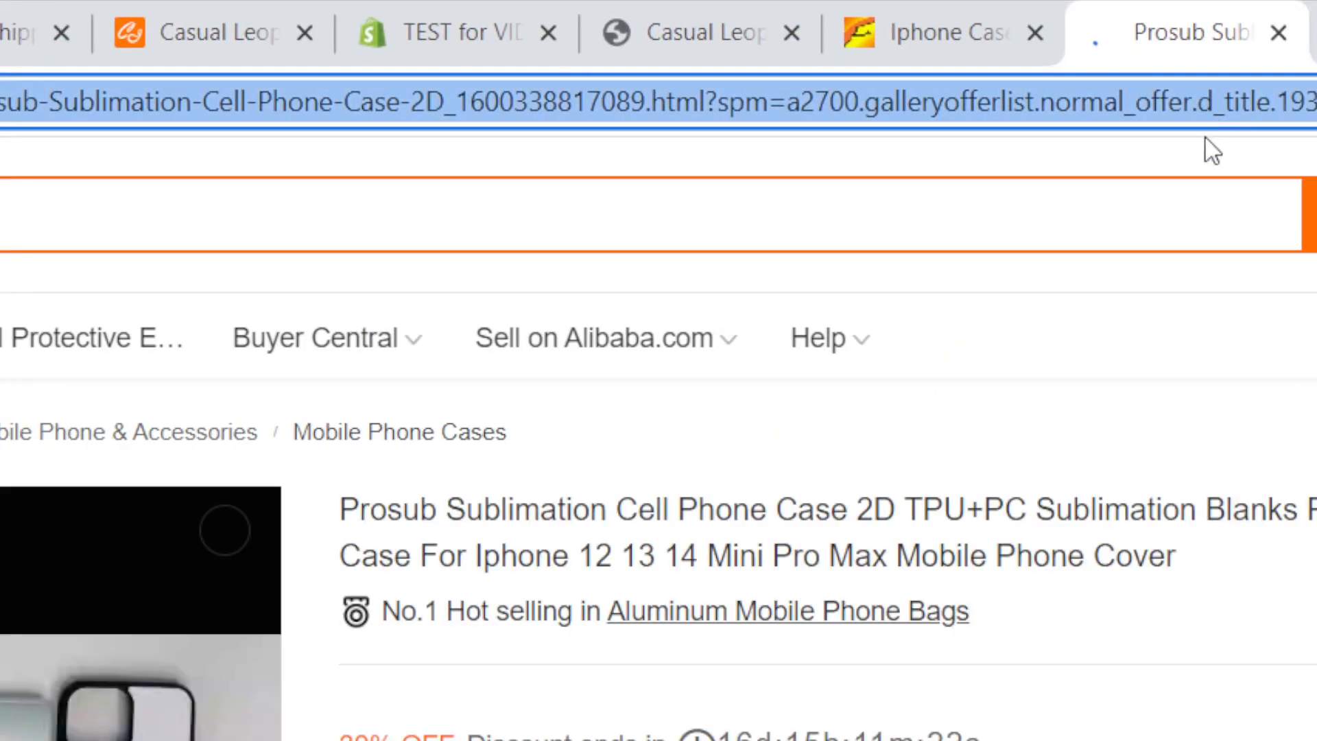
Add one OPP BAG package of the Prosub case for $4.50 total, then return to results
scroll(down, 3)
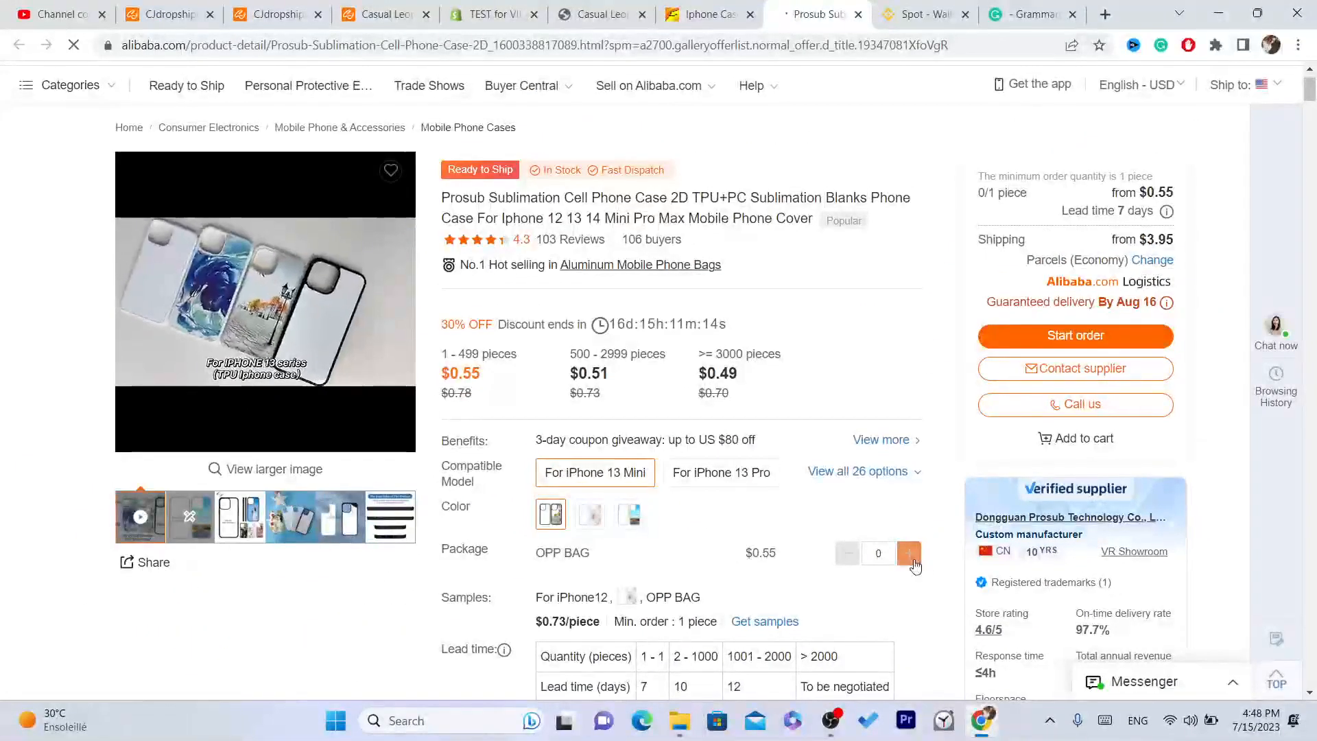
click(878, 553)
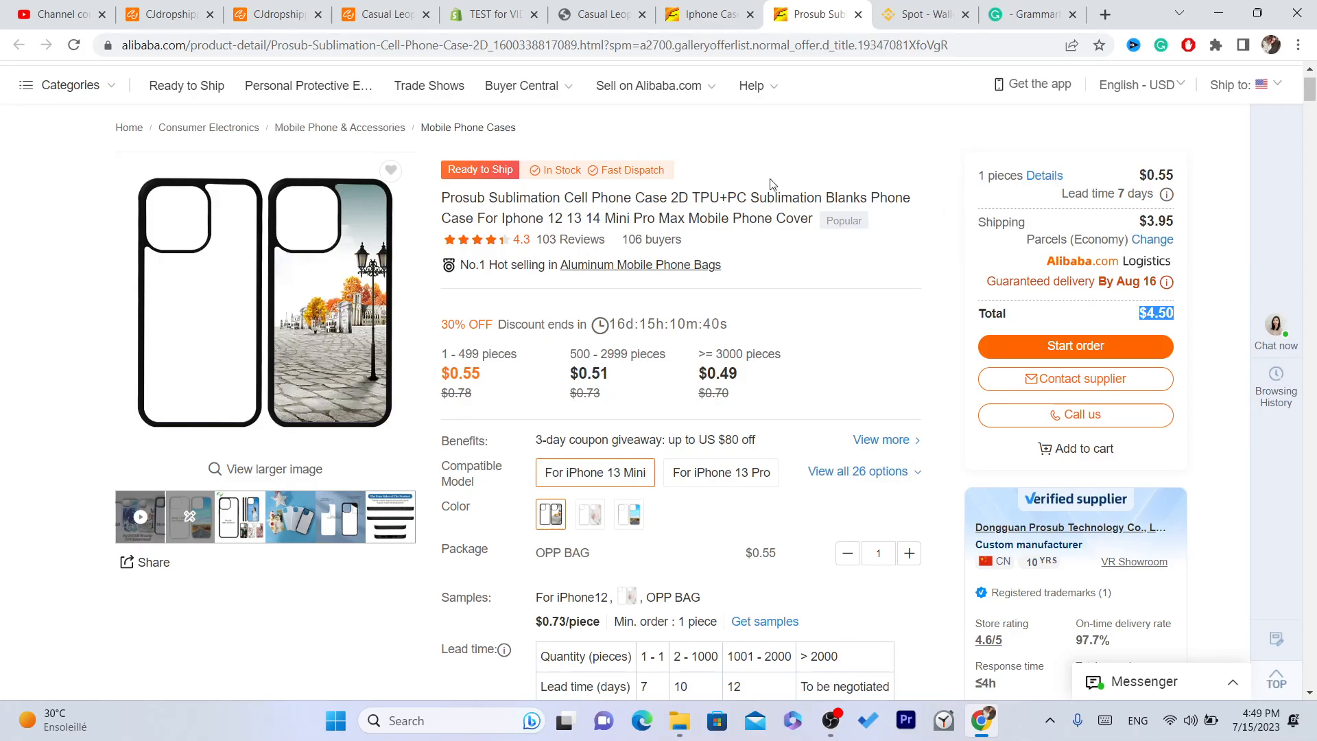
click(706, 15)
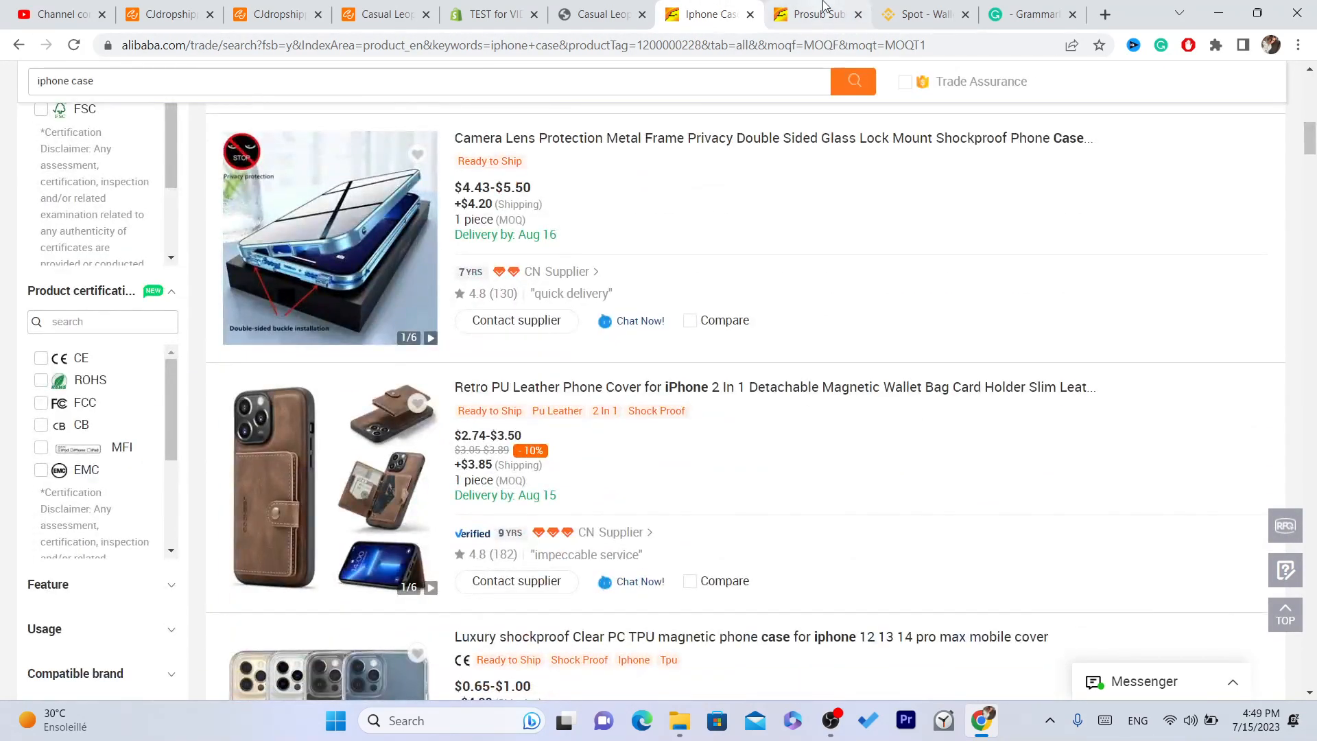
Start a Buy Now order for the Prosub case and dismiss the Edit address form
click(815, 14)
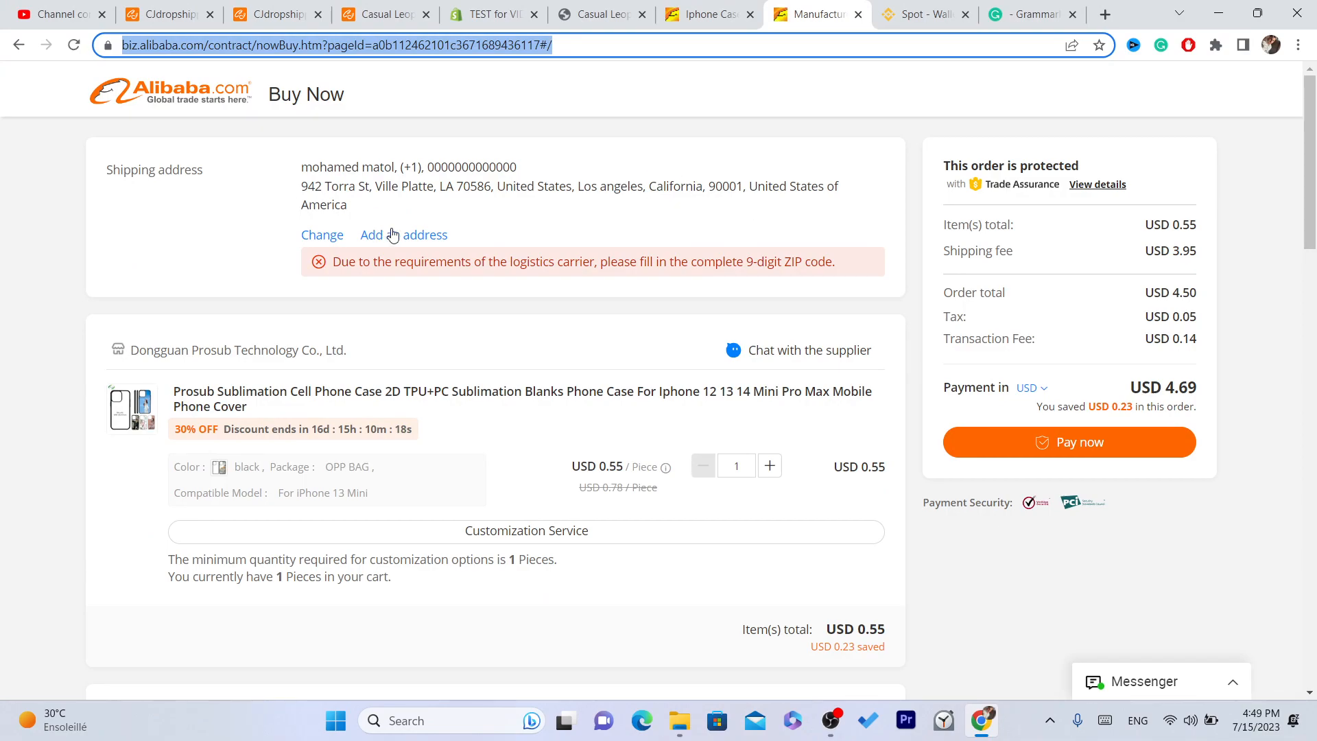
click(403, 235)
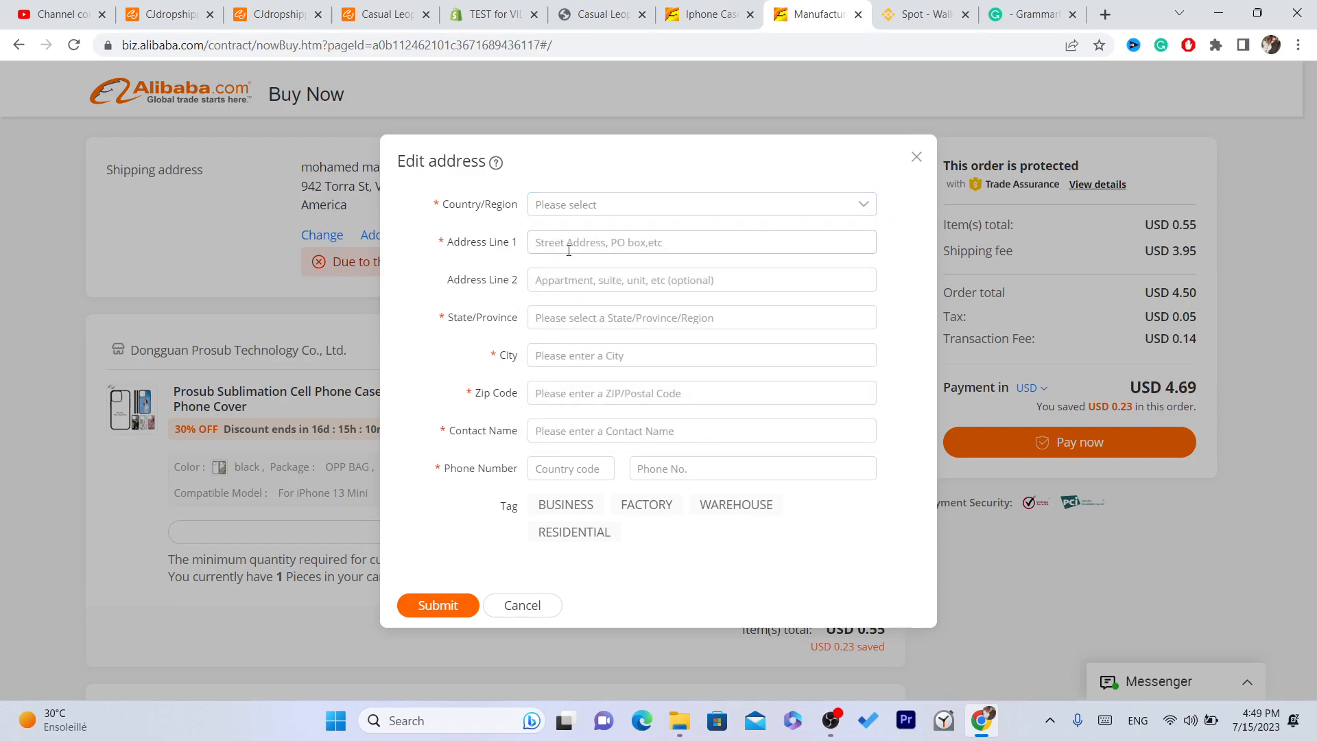
click(701, 354)
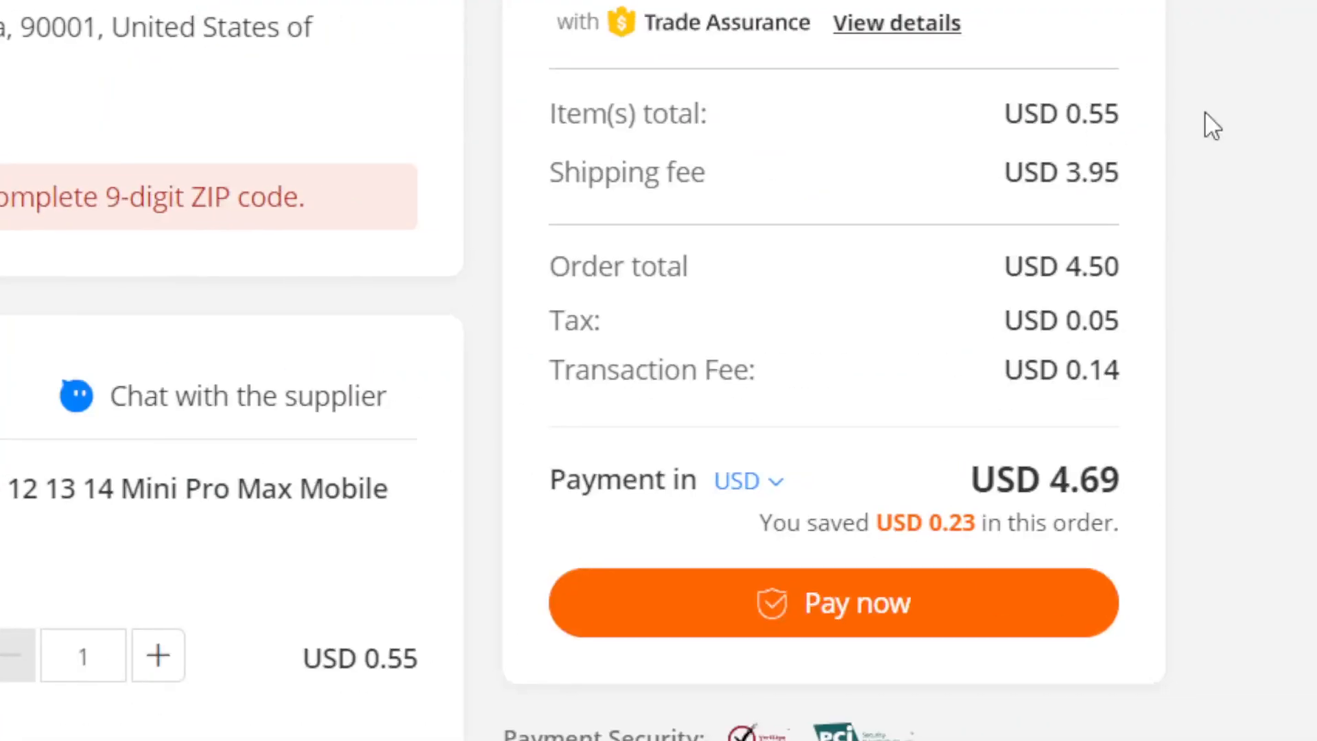
Enter the card number and cardholder name, and open the expiration Year list
scroll(down, 3)
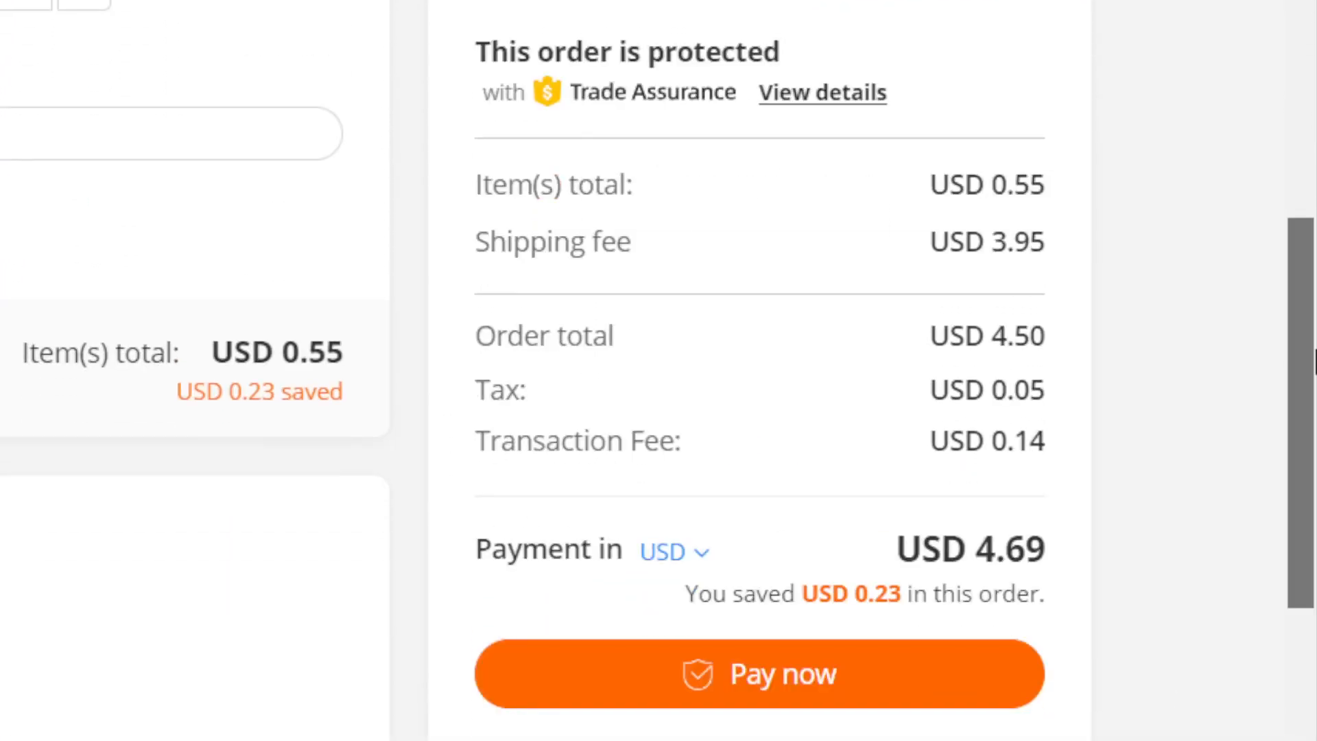
scroll(down, 3)
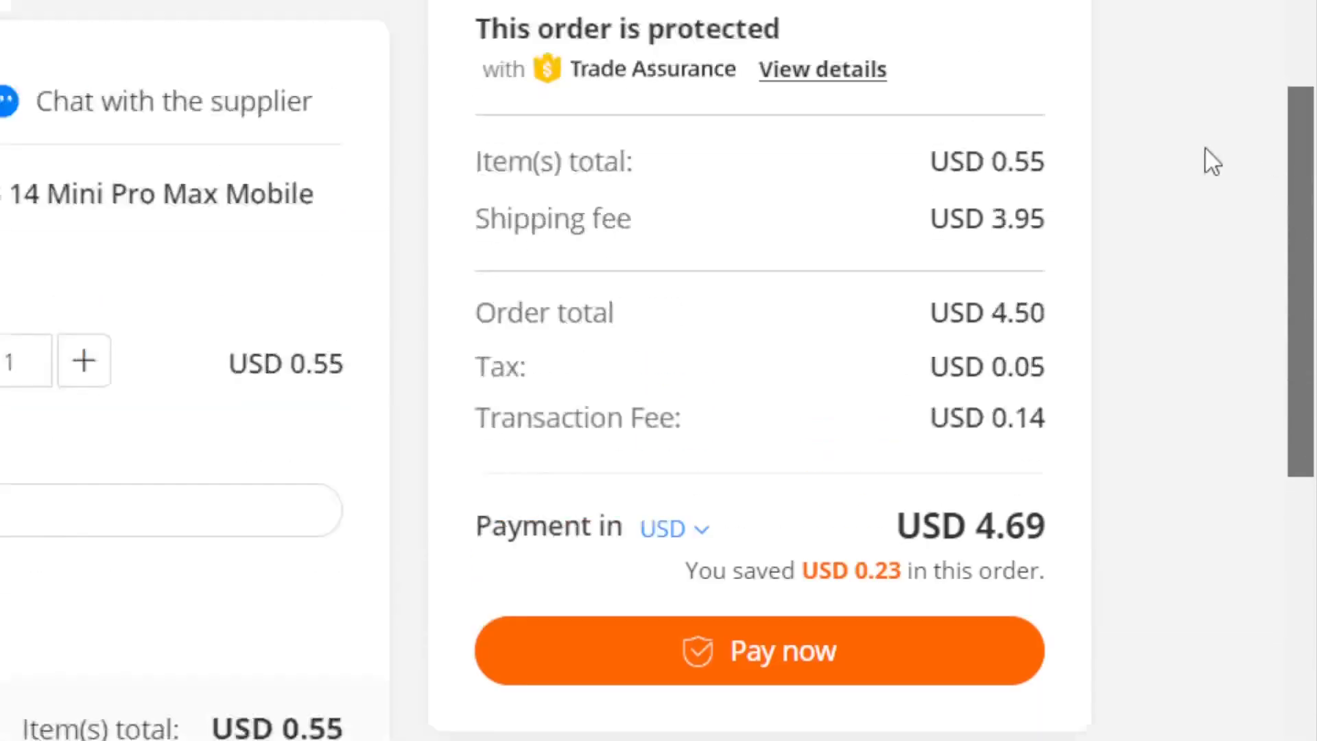
scroll(down, 3)
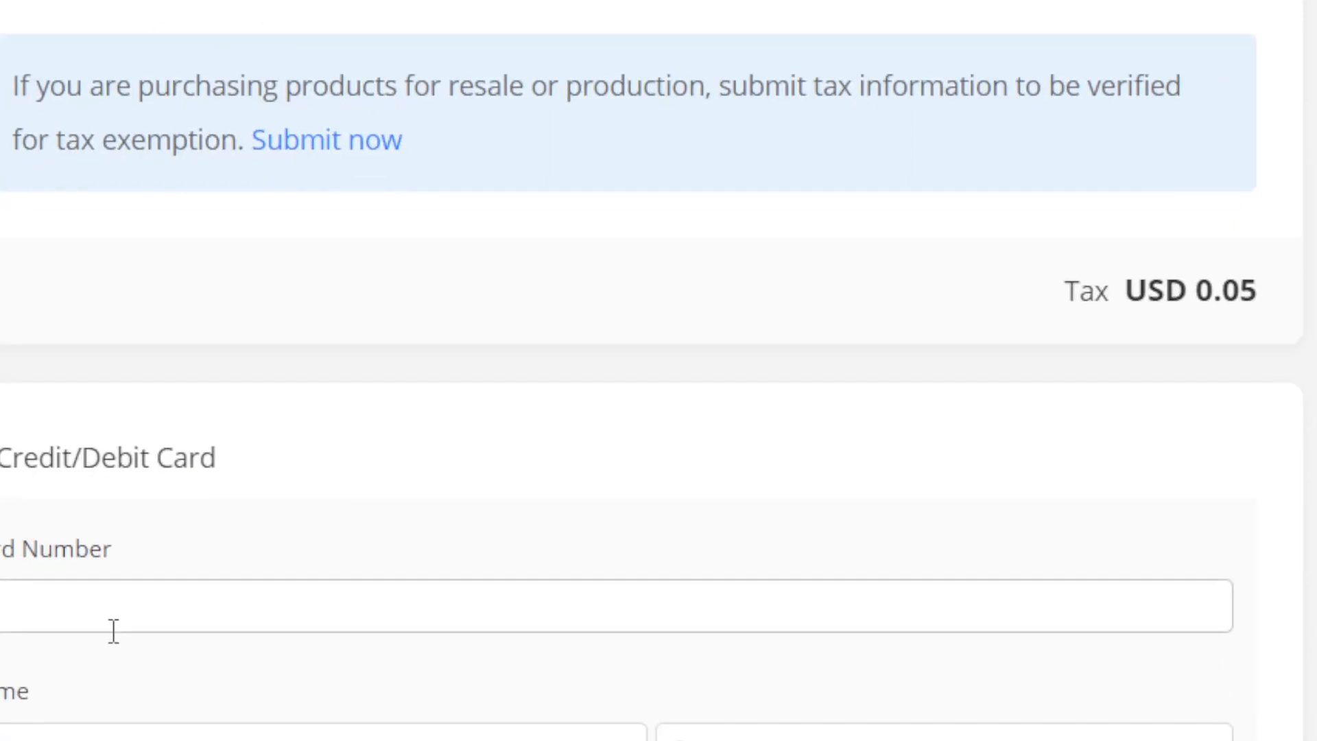
scroll(down, 3)
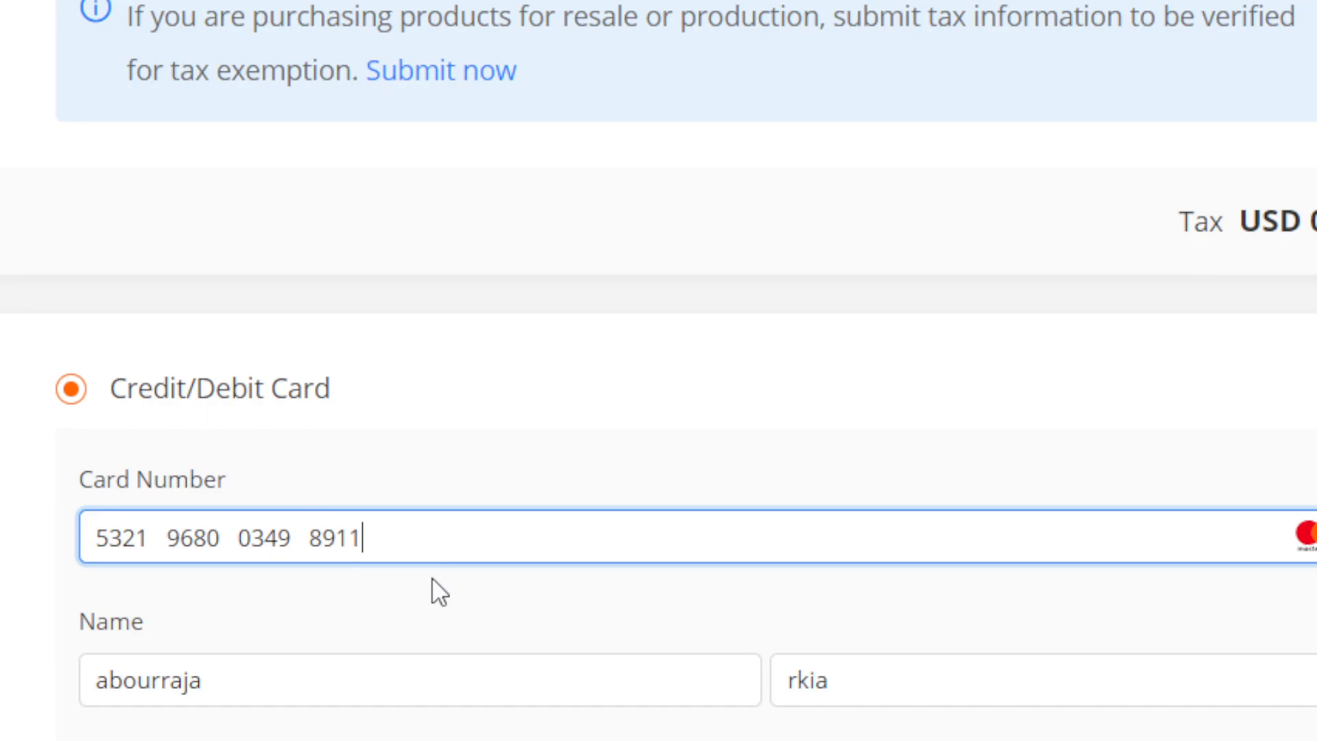
scroll(down, 3)
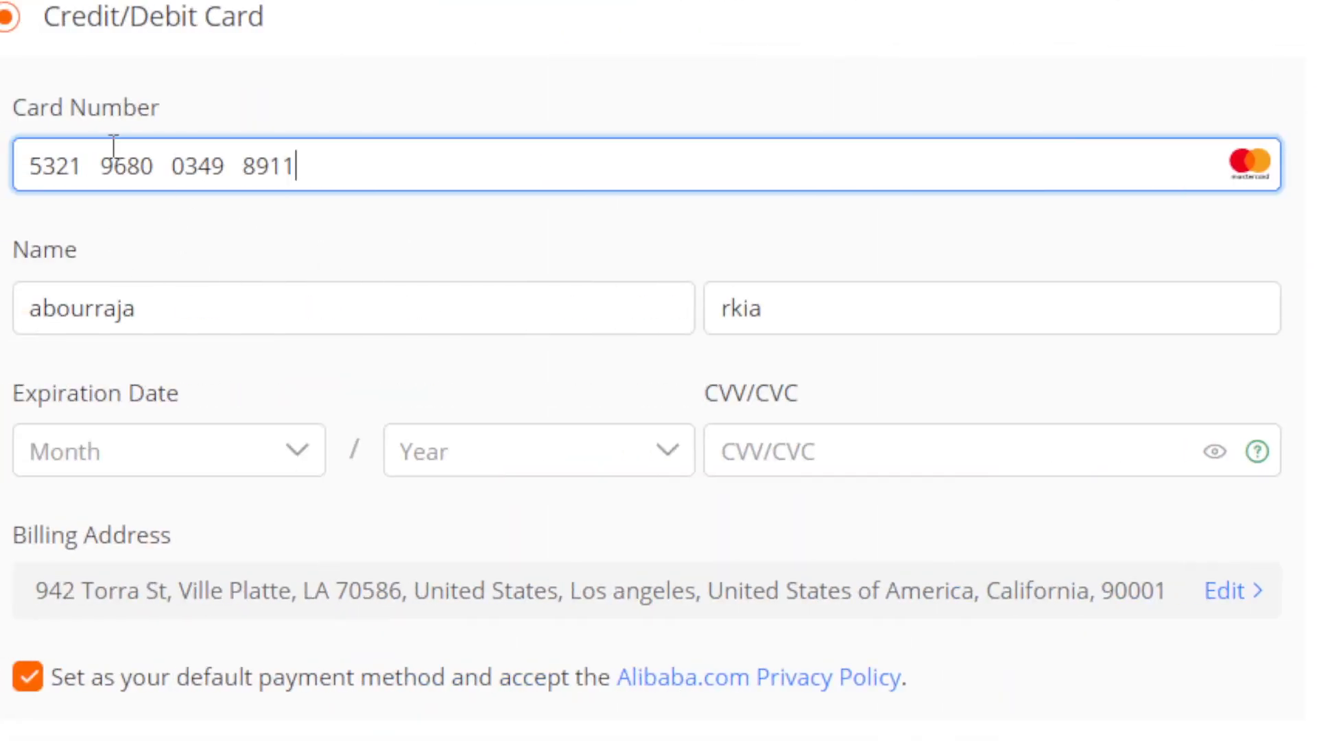
double_click(270, 166)
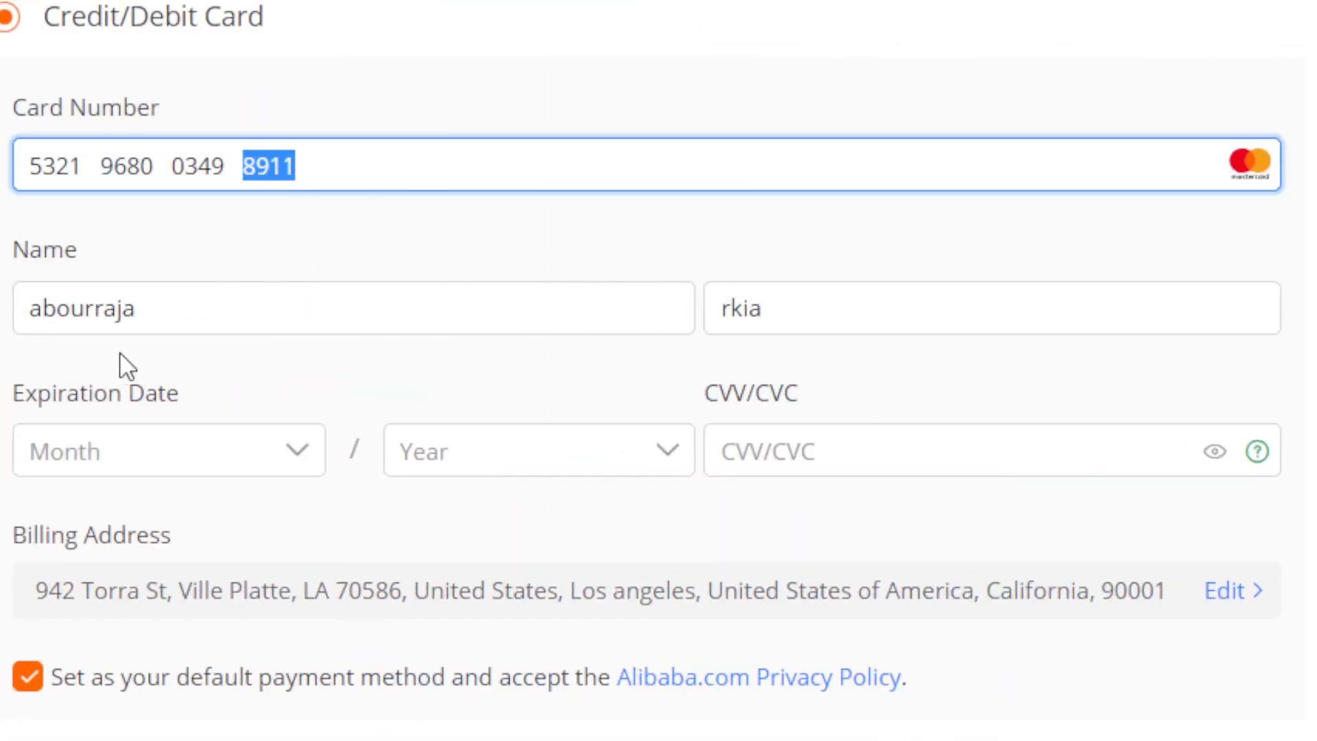
click(537, 449)
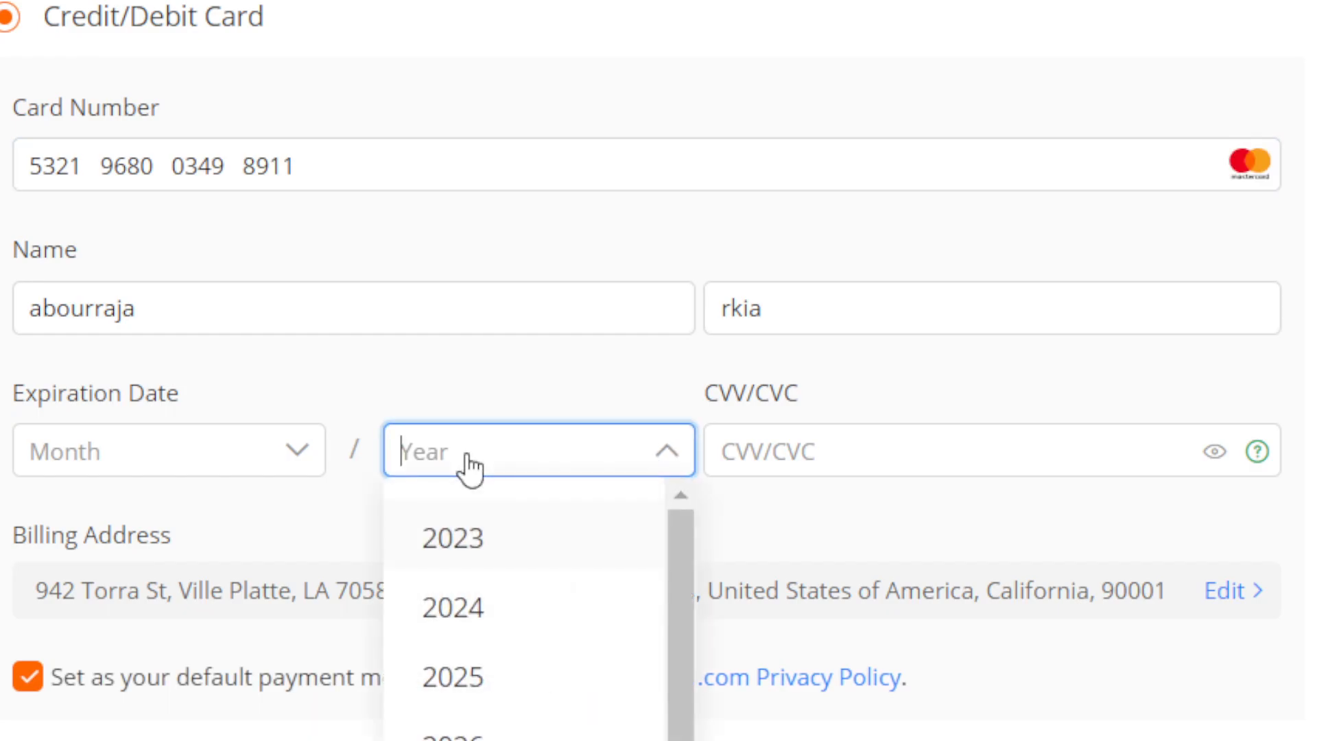
Scroll down the checkout to reach the Pay now button
scroll(down, 3)
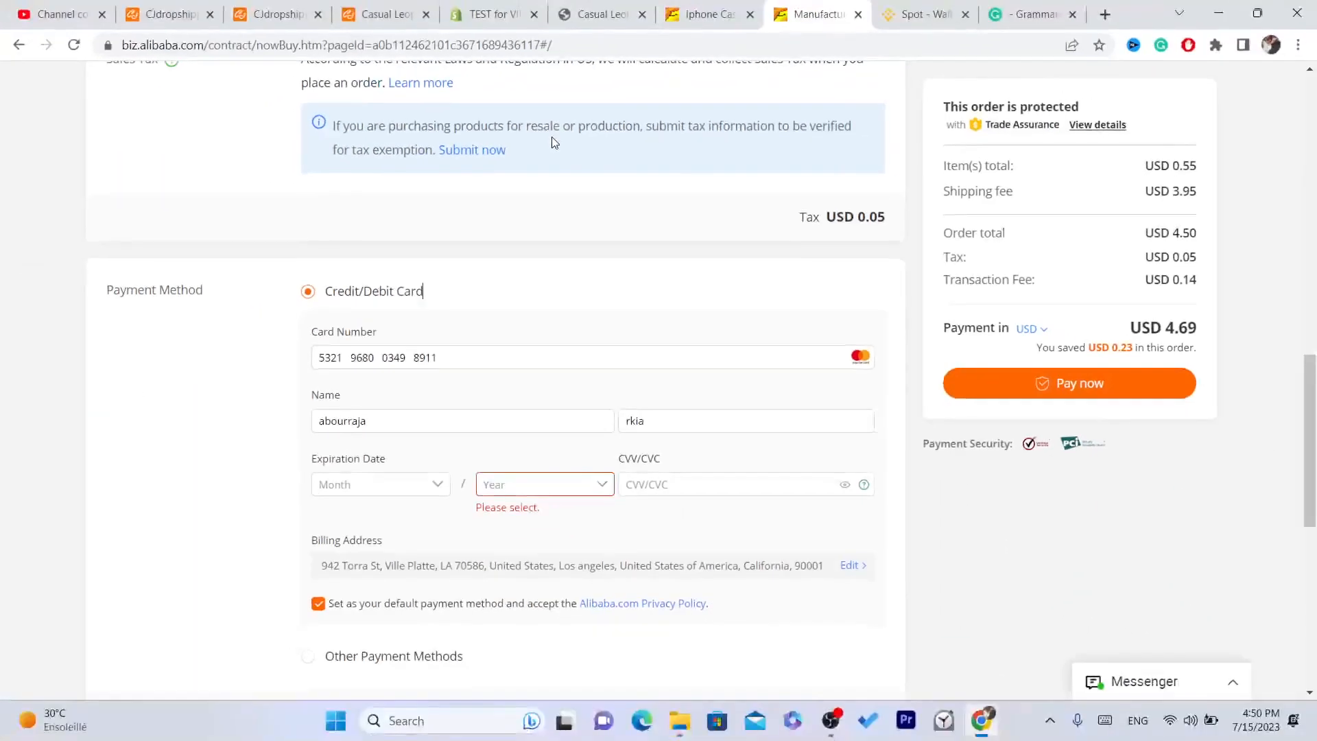
scroll(down, 3)
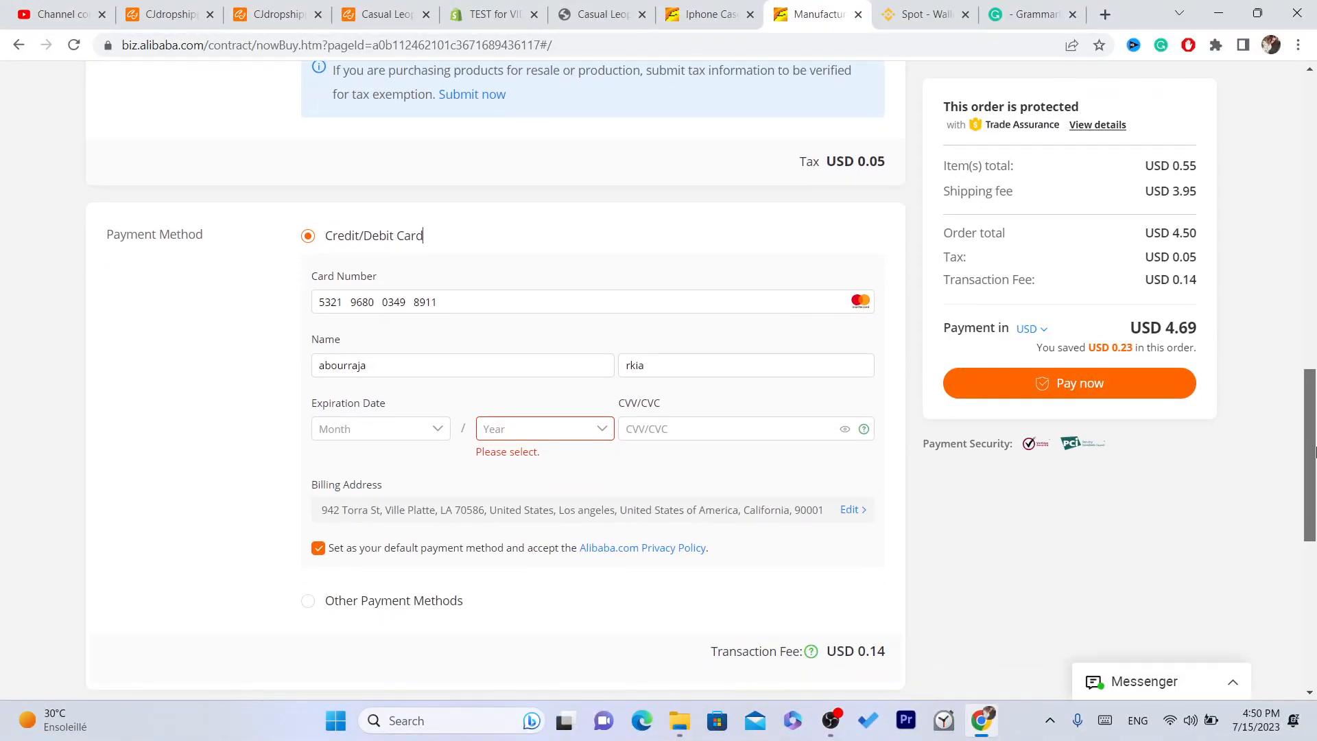
scroll(down, 3)
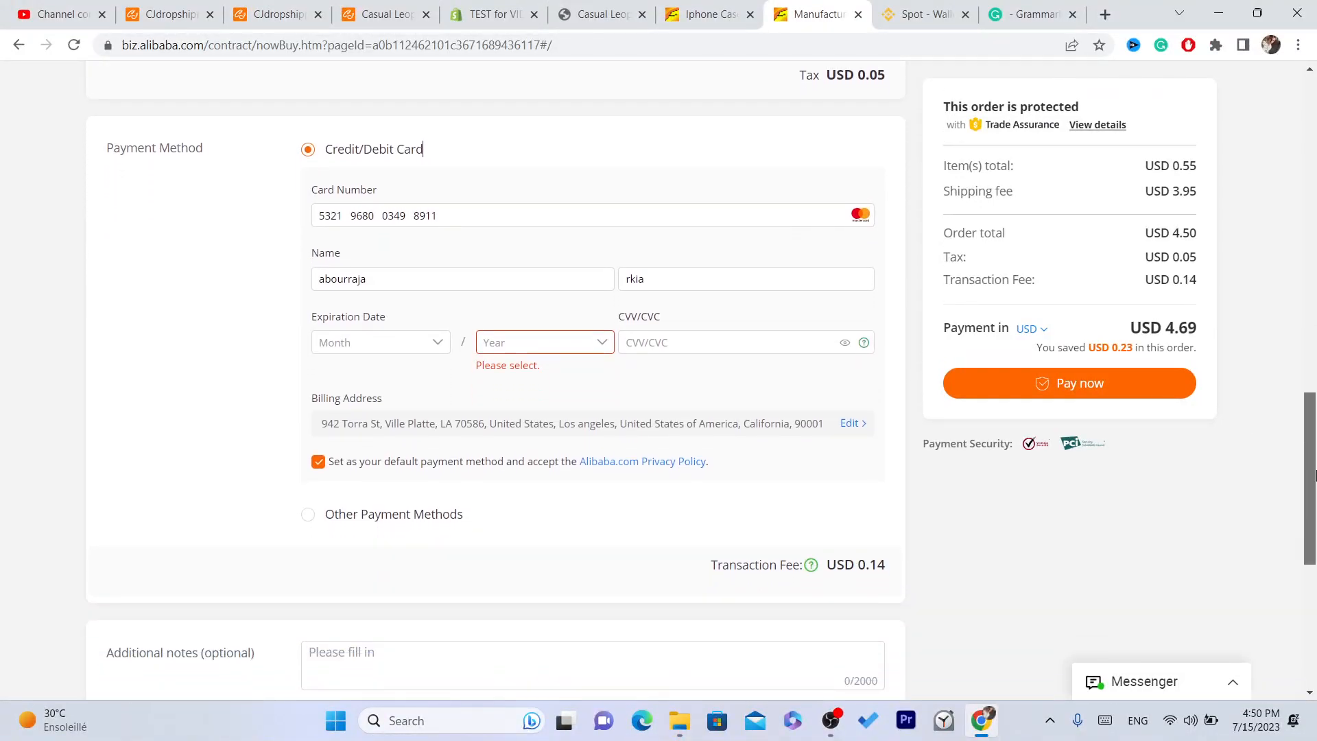
scroll(down, 3)
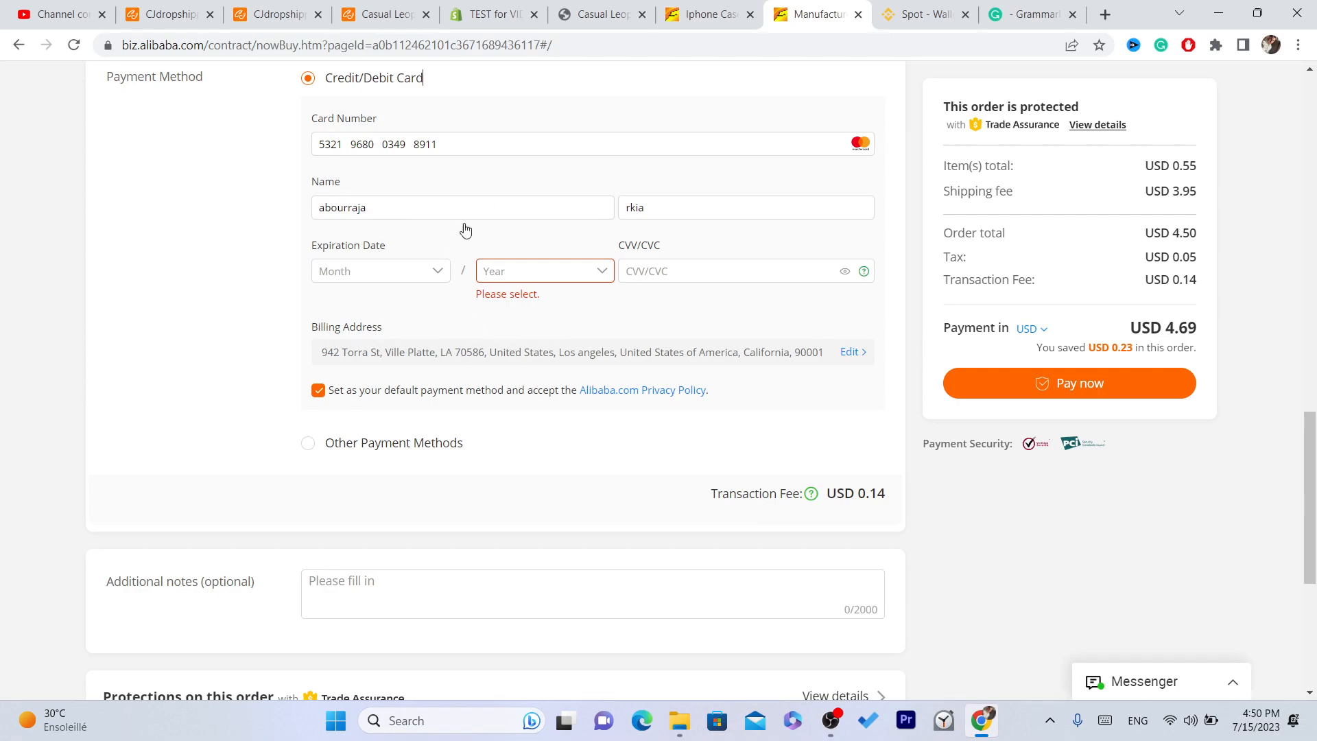
click(353, 45)
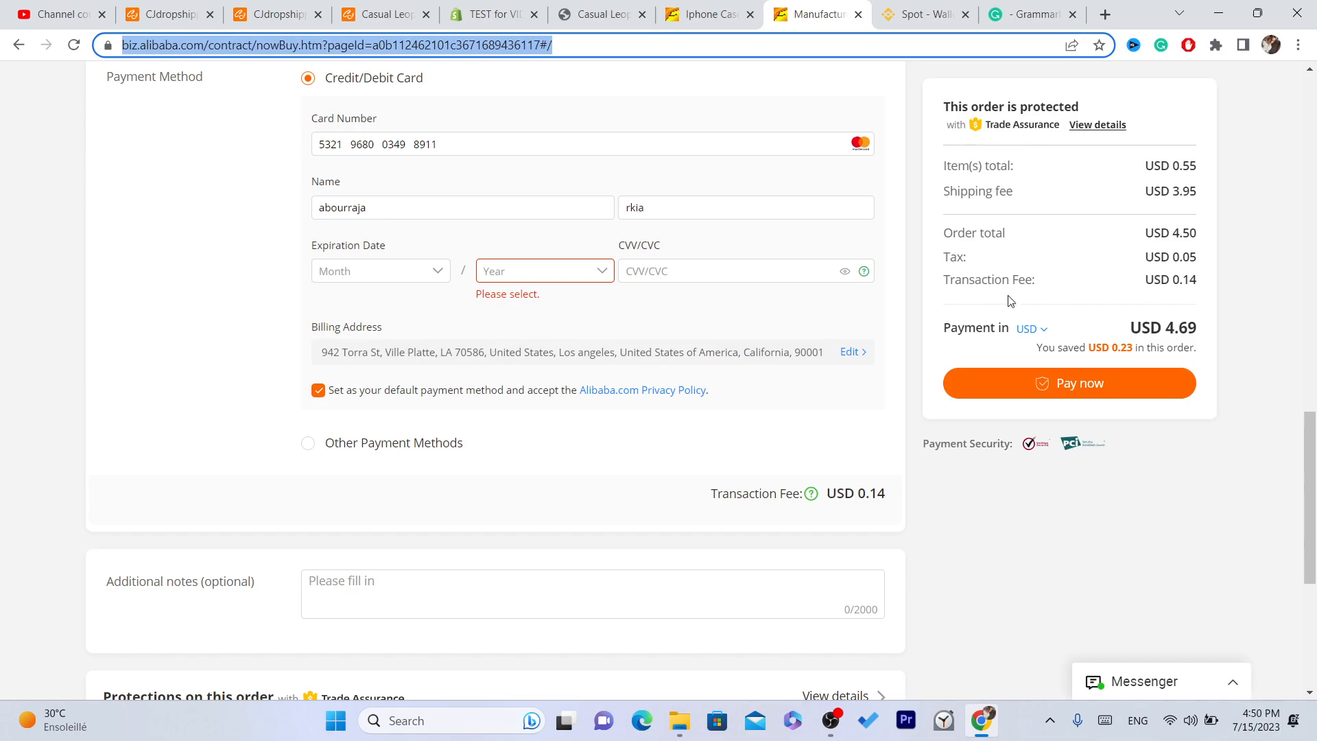
scroll(down, 3)
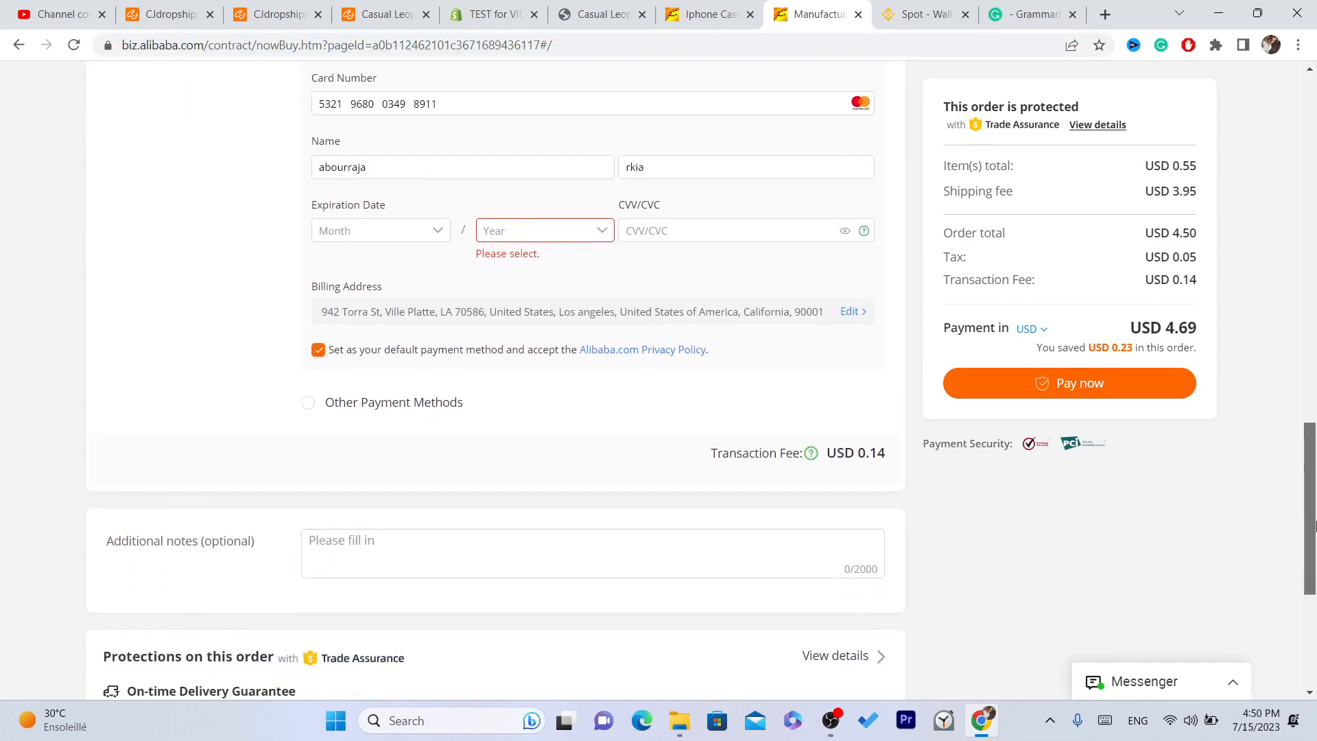
scroll(down, 3)
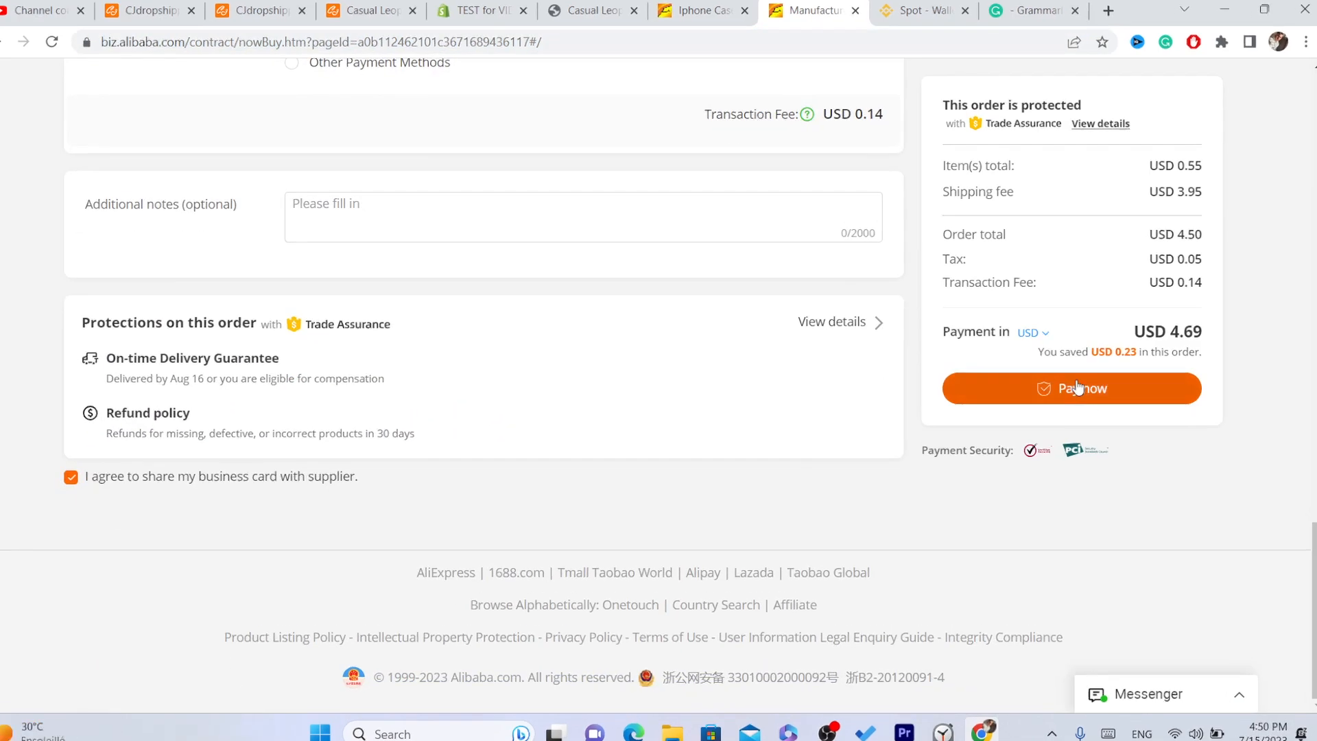
Attempt Pay now, then open Orders from the account menu in a new tab
click(1070, 389)
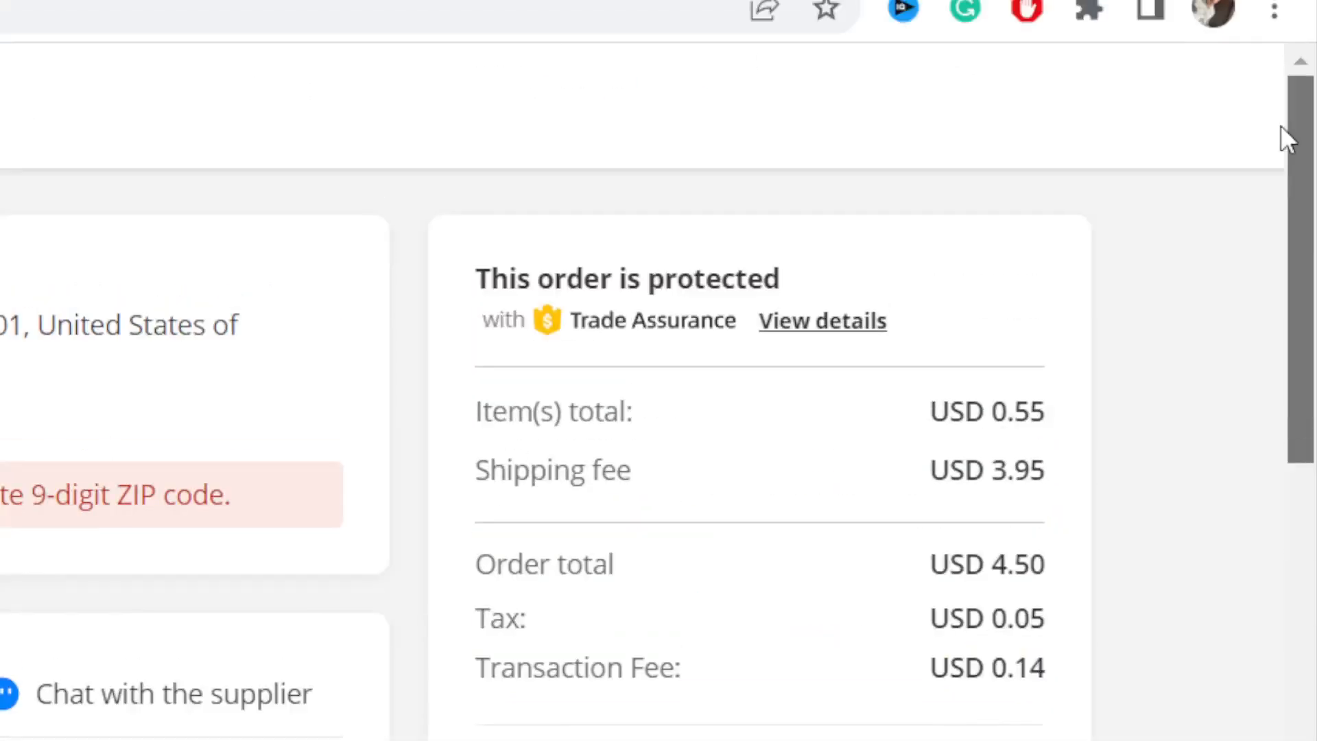
scroll(up, 3)
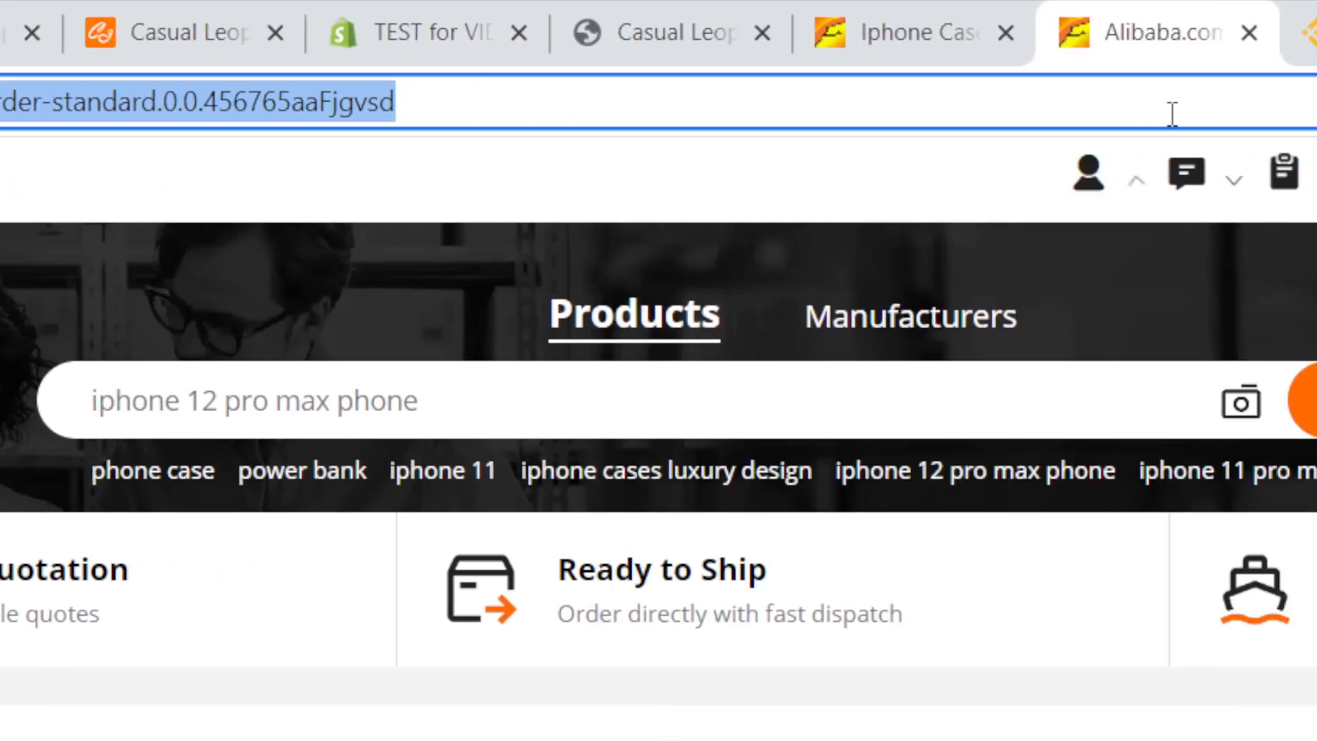
click(782, 78)
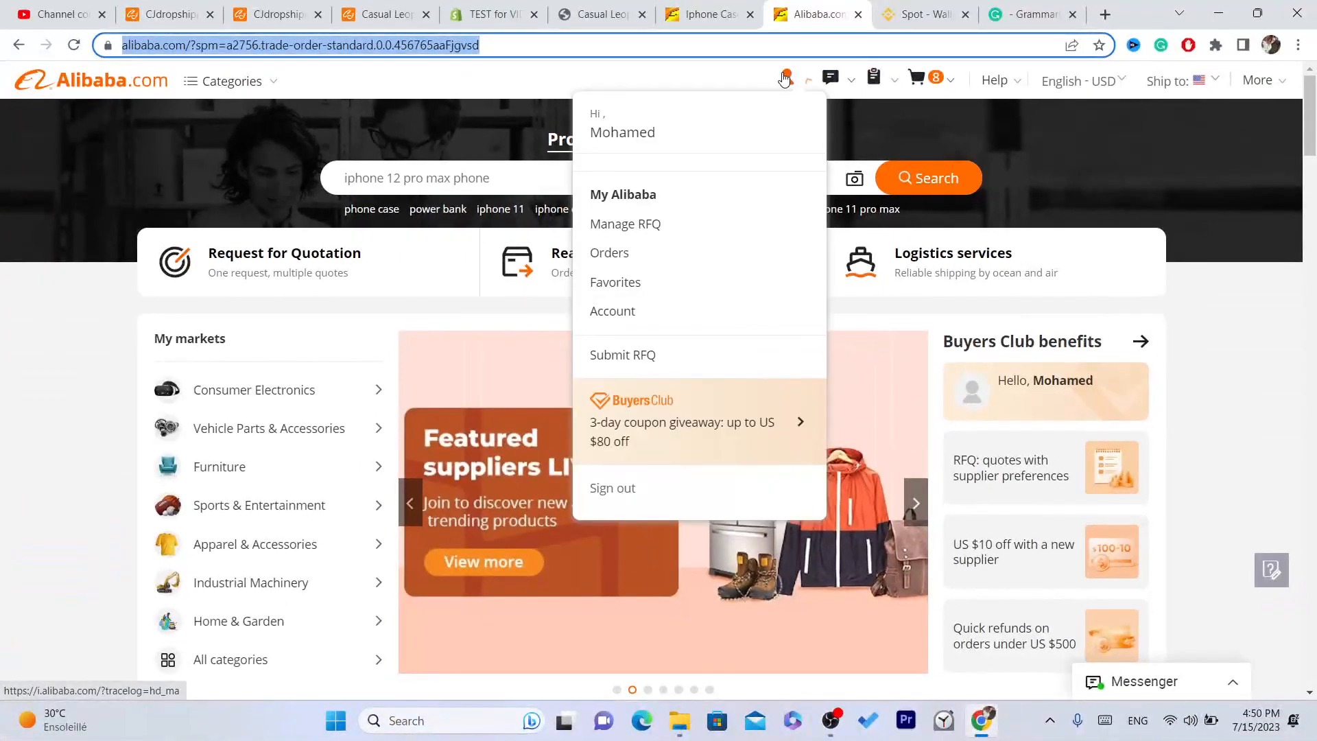
mouse_move(615, 281)
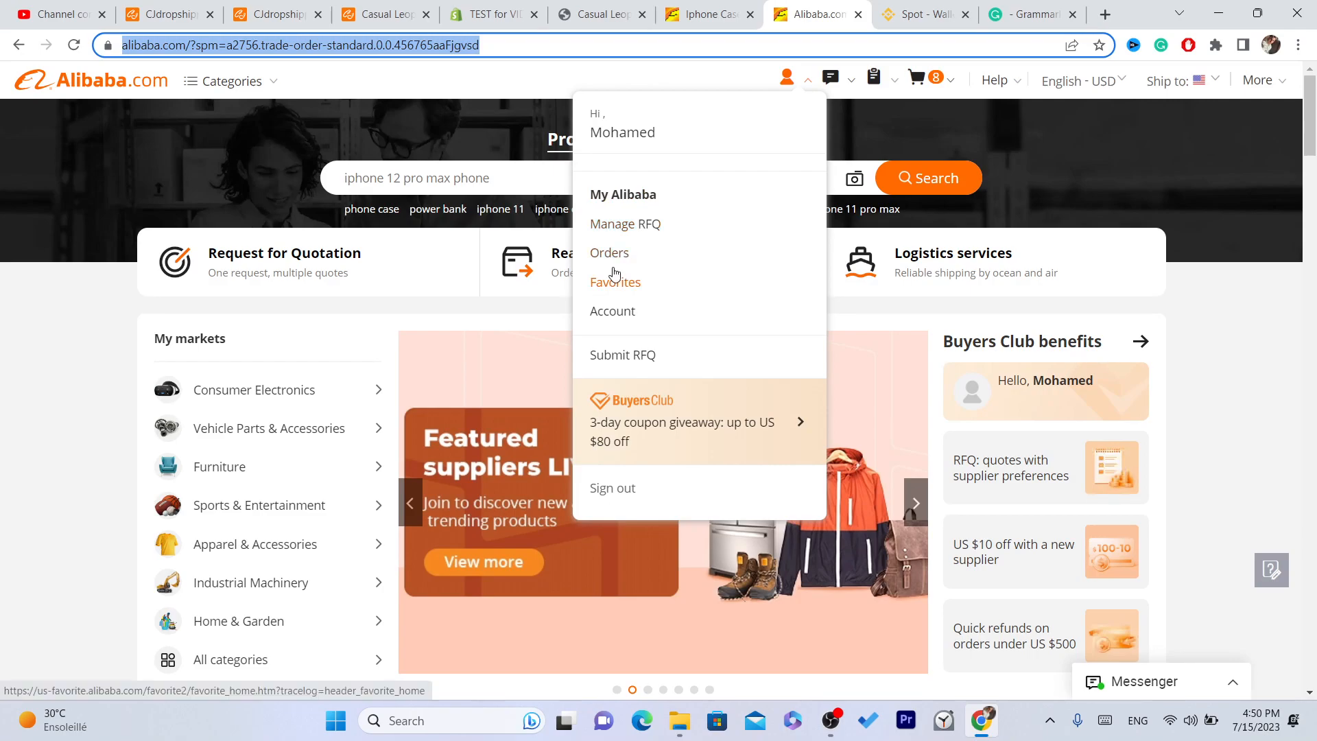
click(609, 251)
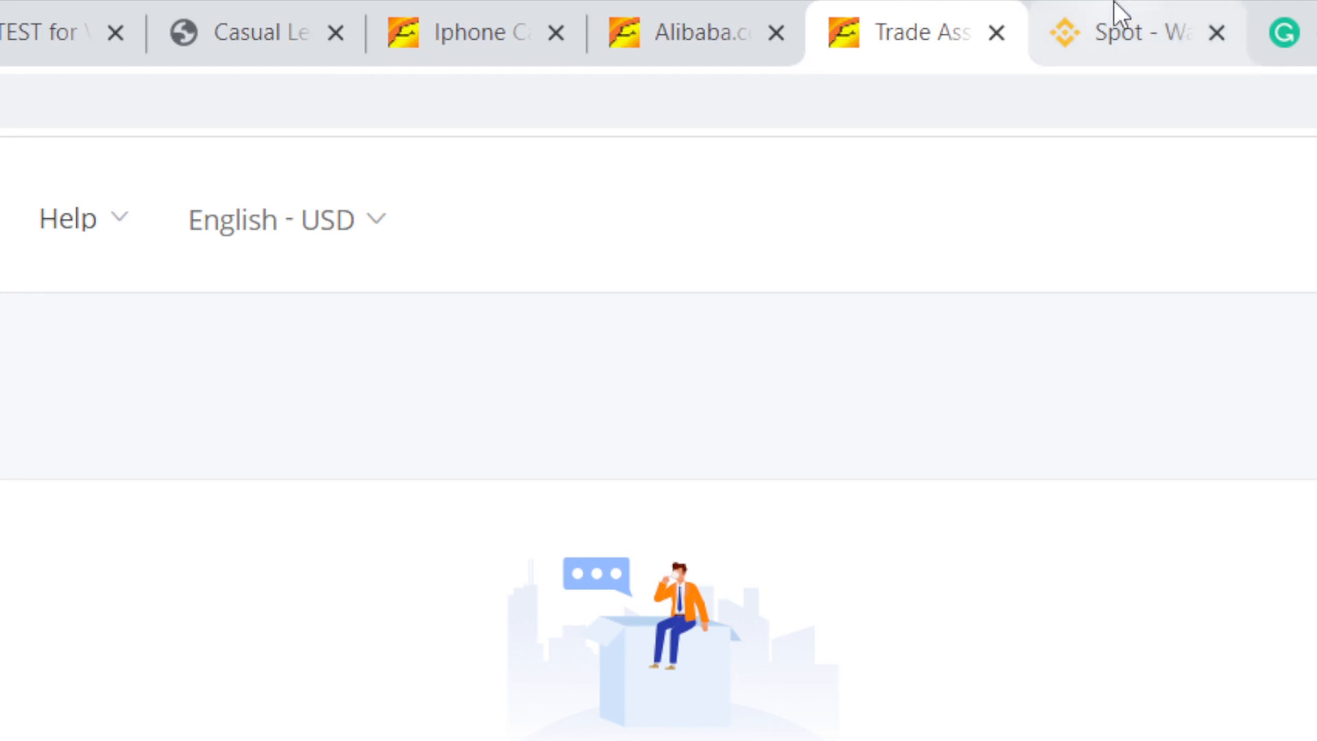
click(1134, 32)
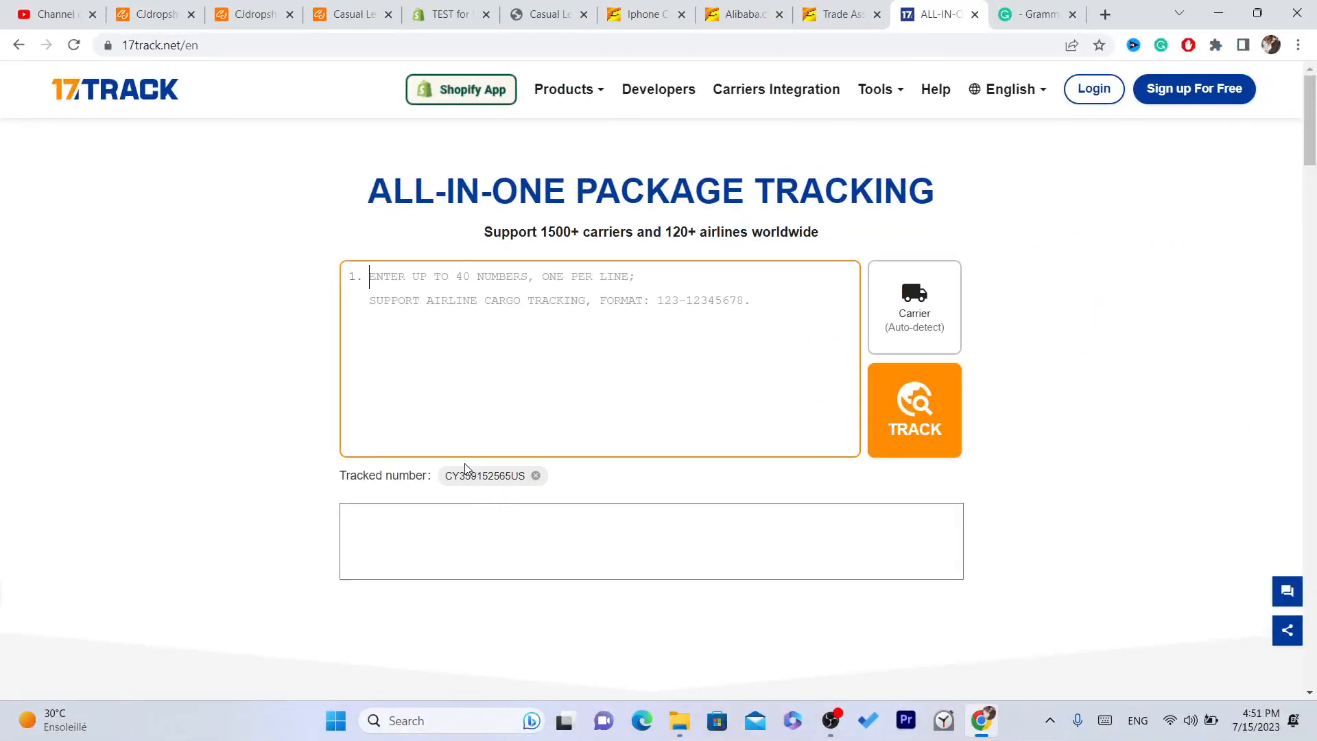
click(483, 475)
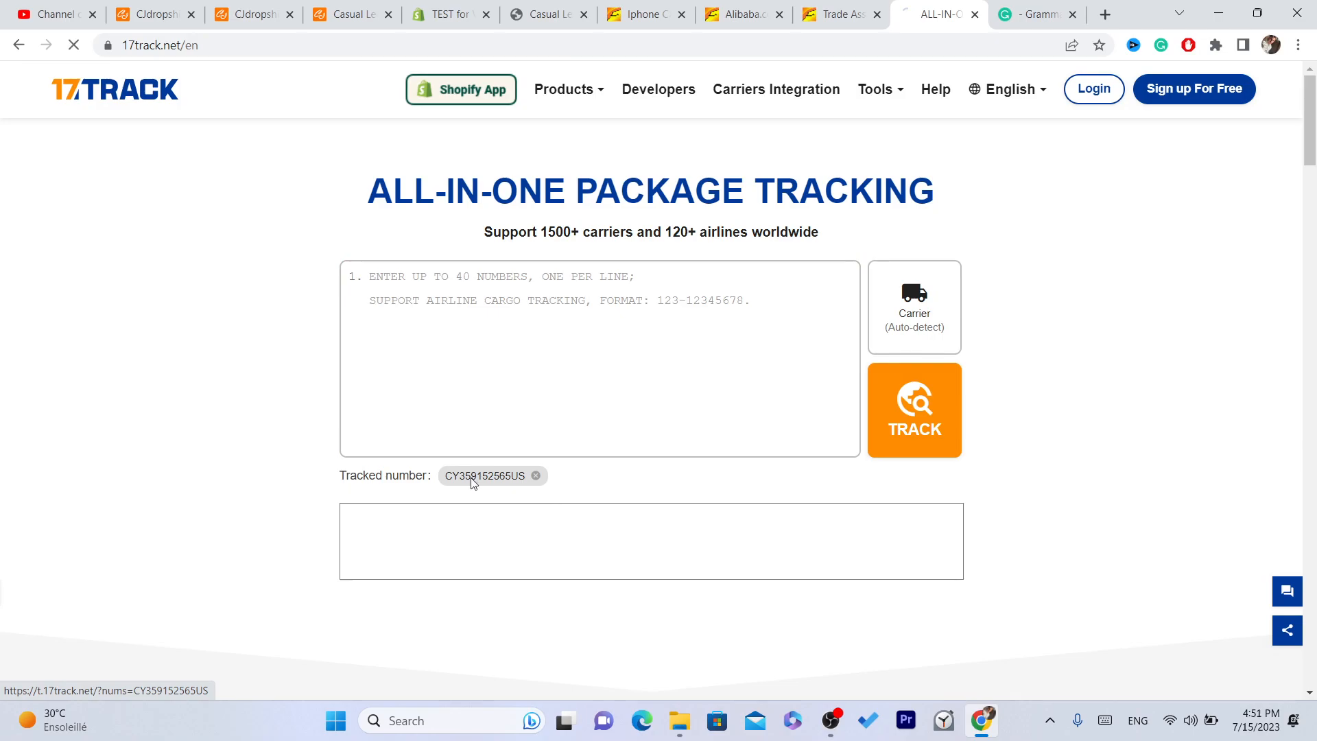
click(914, 409)
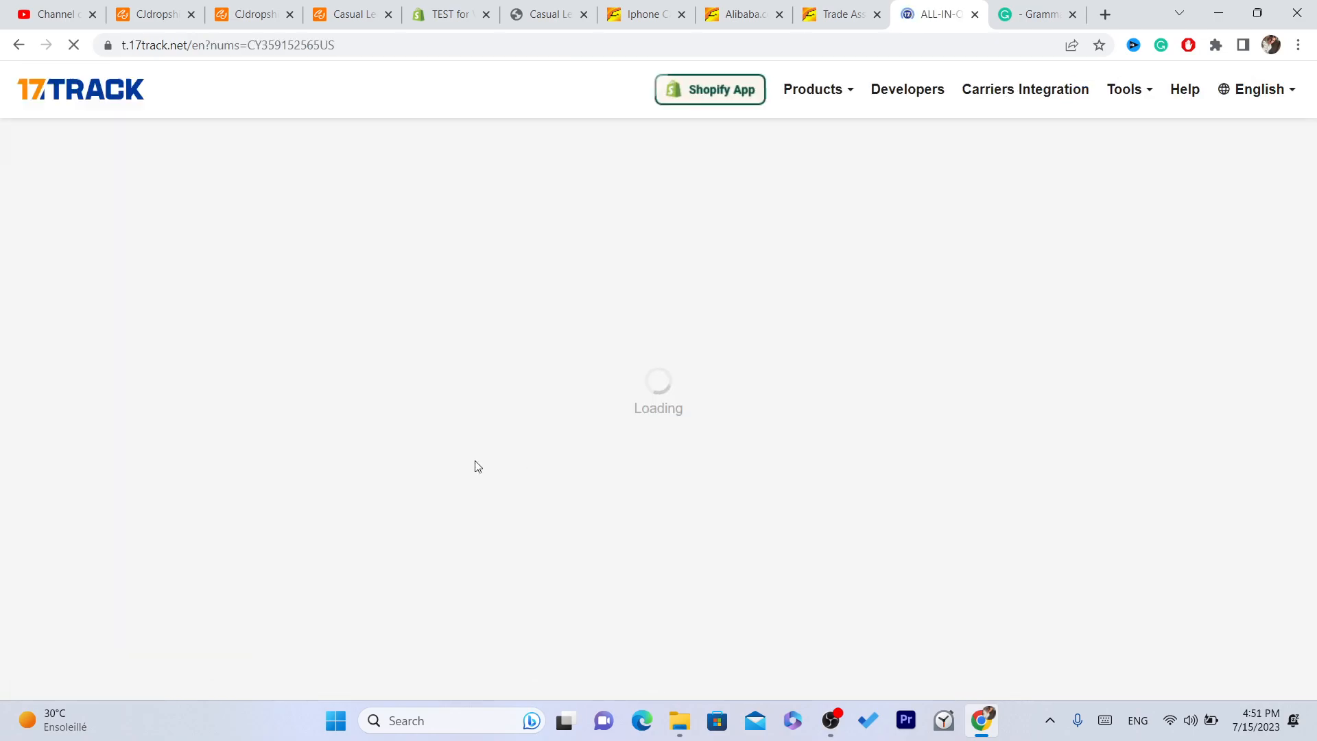